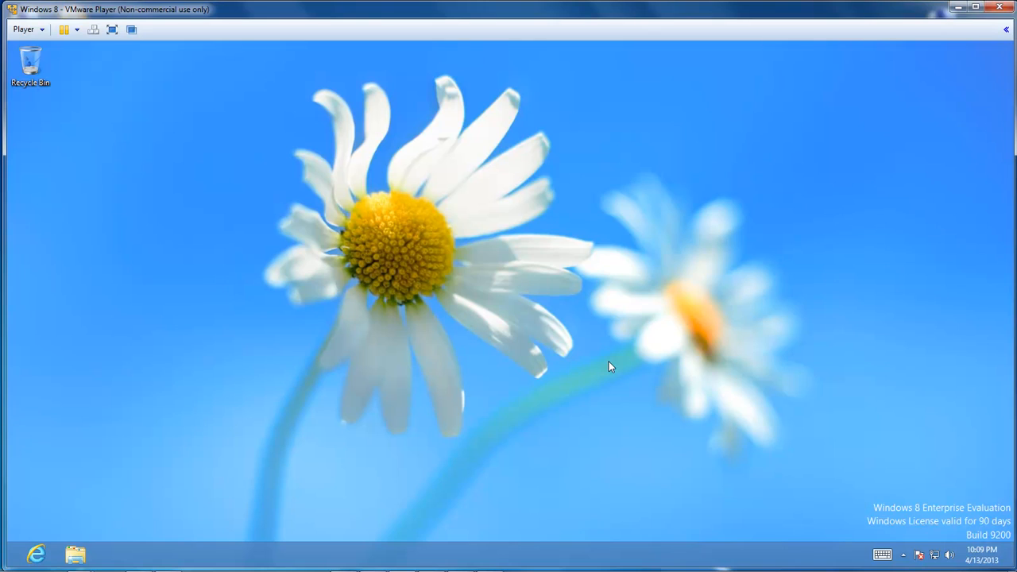
mouse_move(457, 303)
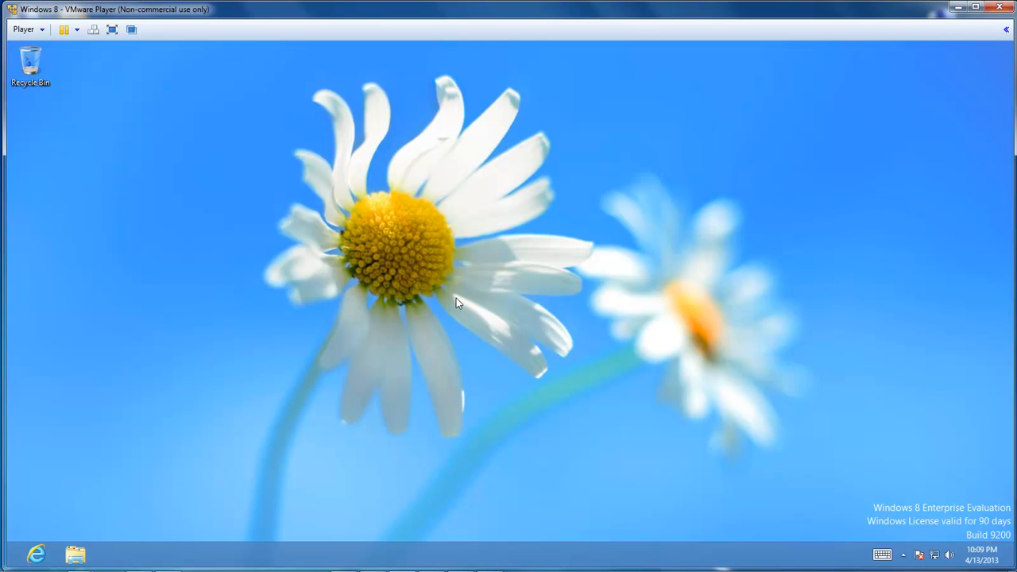
mouse_move(699, 354)
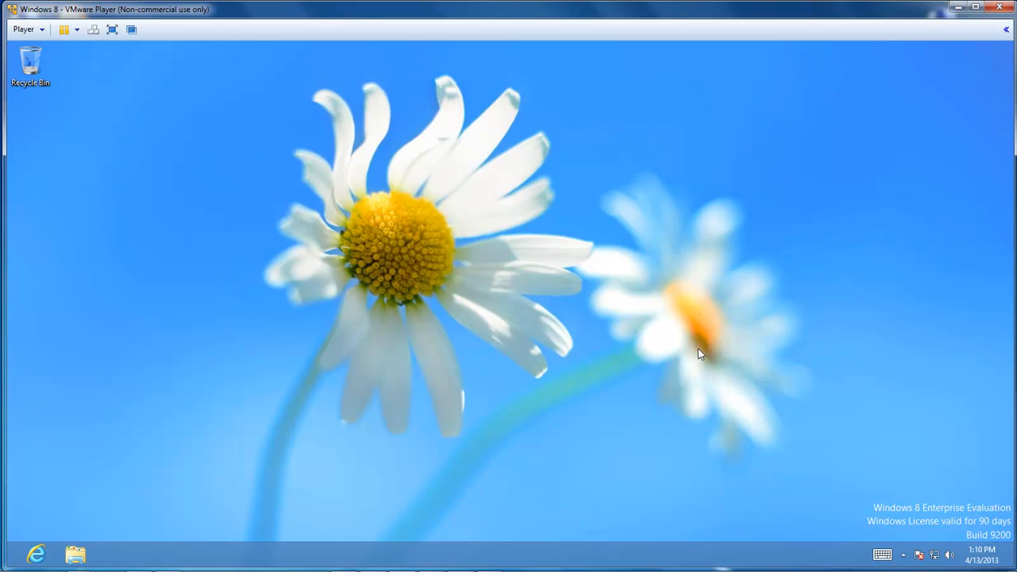
mouse_move(375, 311)
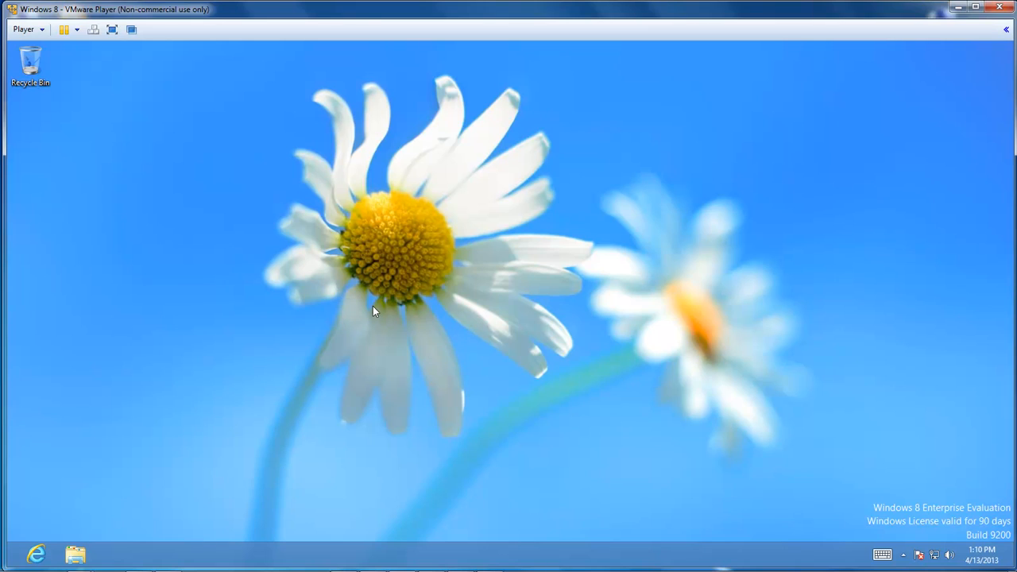
mouse_move(1003, 85)
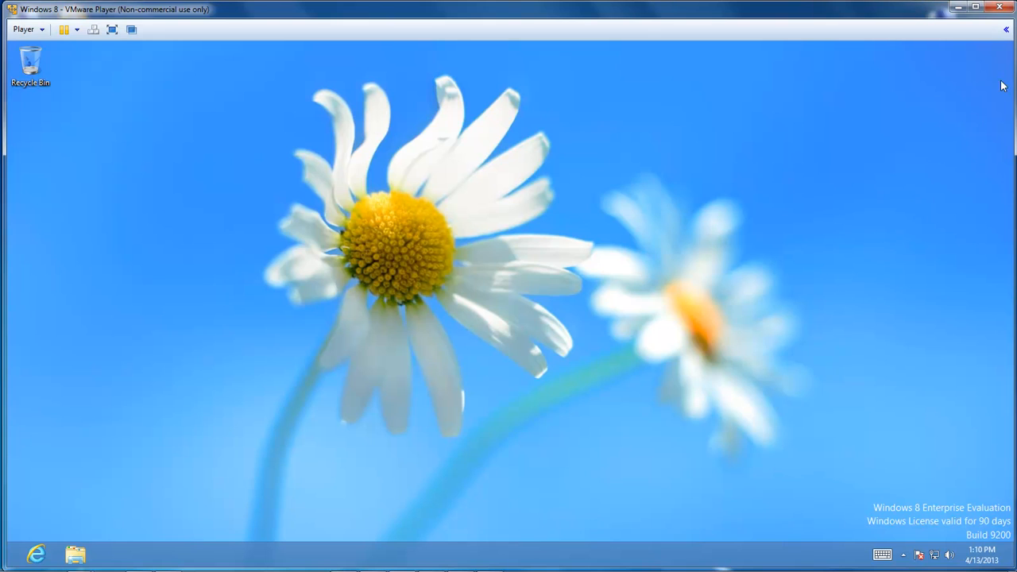
mouse_move(1003, 85)
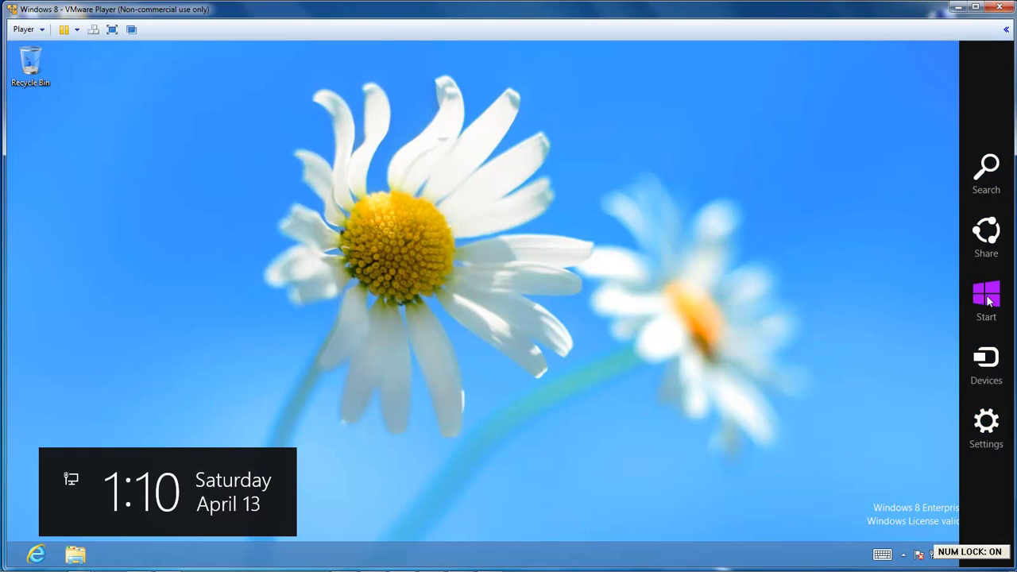
Go from the charms bar through Control Panel to Programs and Features.
click(986, 427)
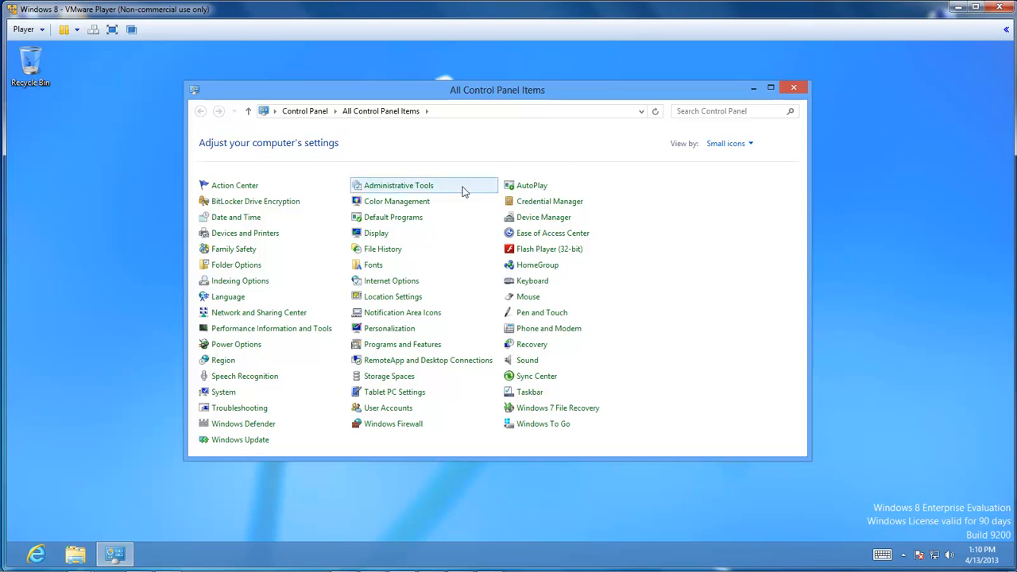
mouse_move(233, 389)
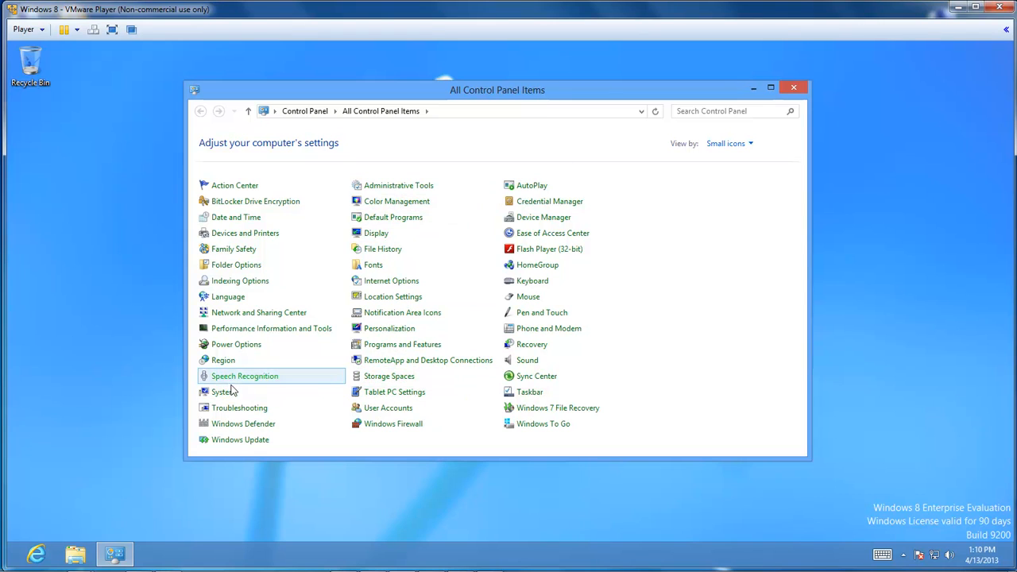
mouse_move(549, 328)
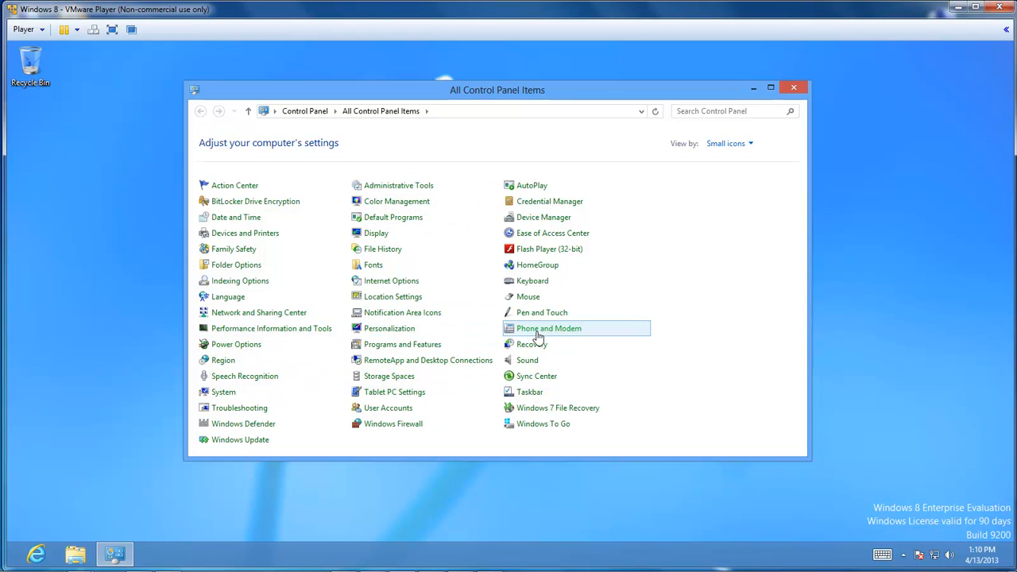
mouse_move(271, 328)
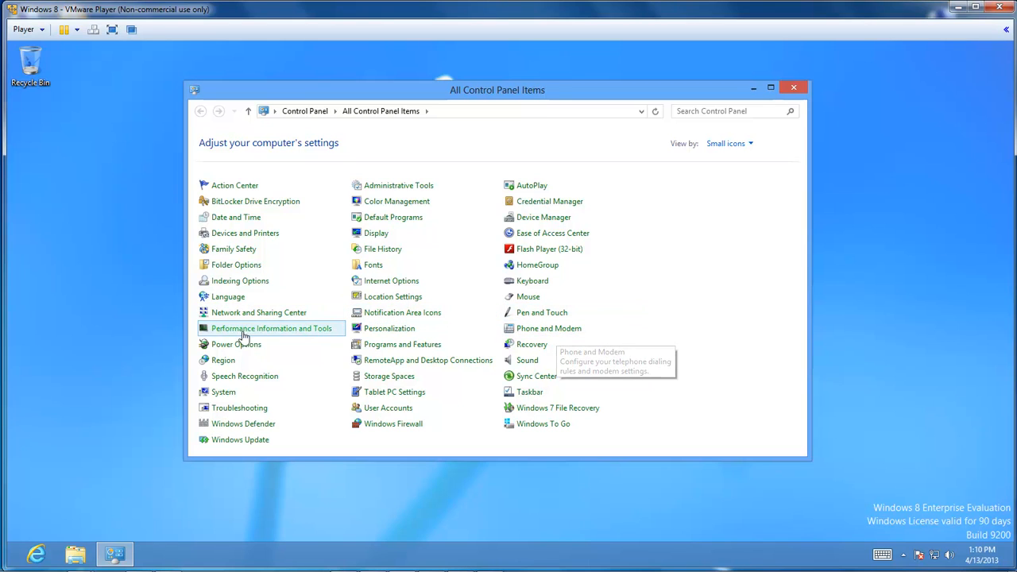
click(402, 344)
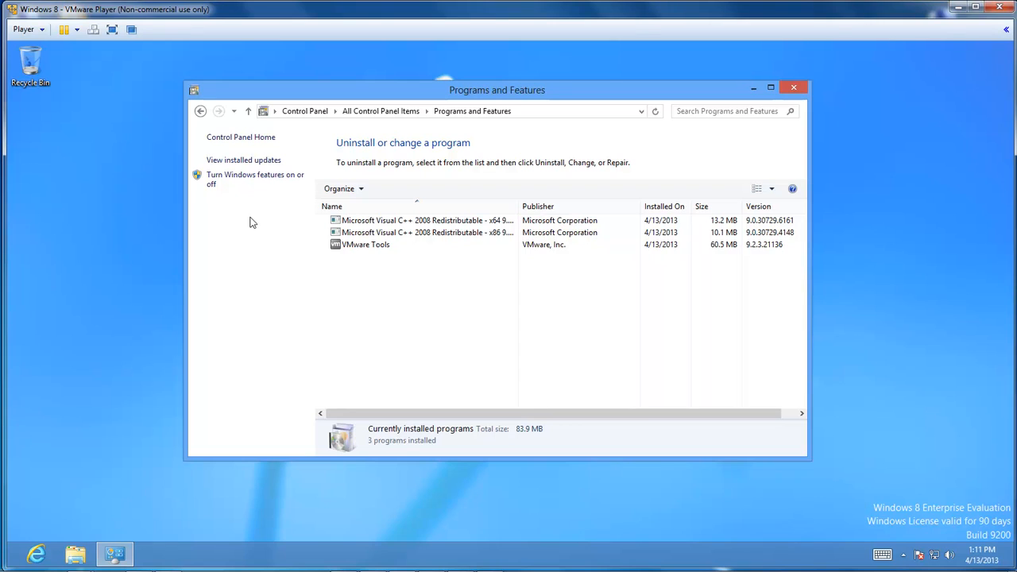
mouse_move(229, 179)
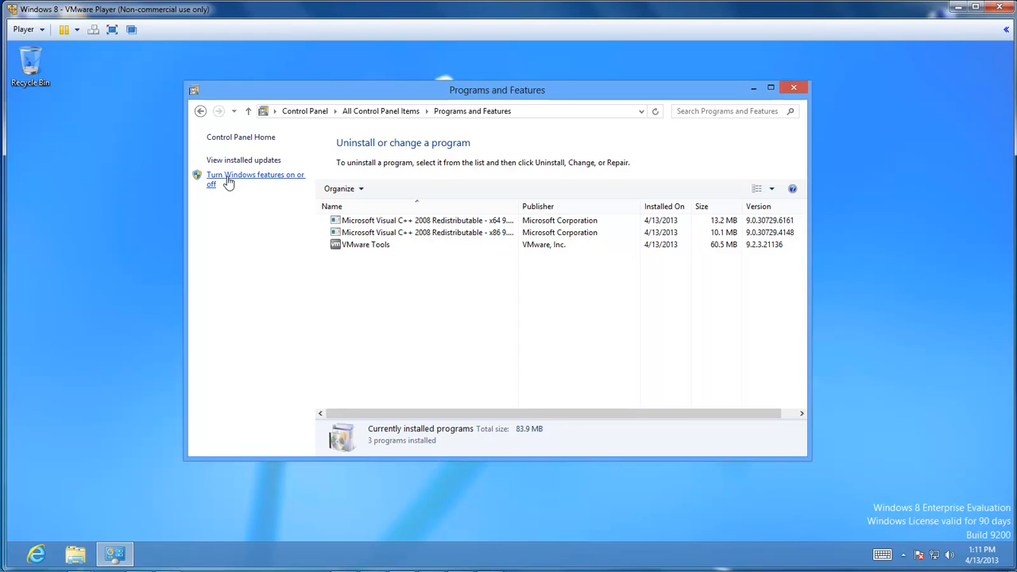
mouse_move(235, 183)
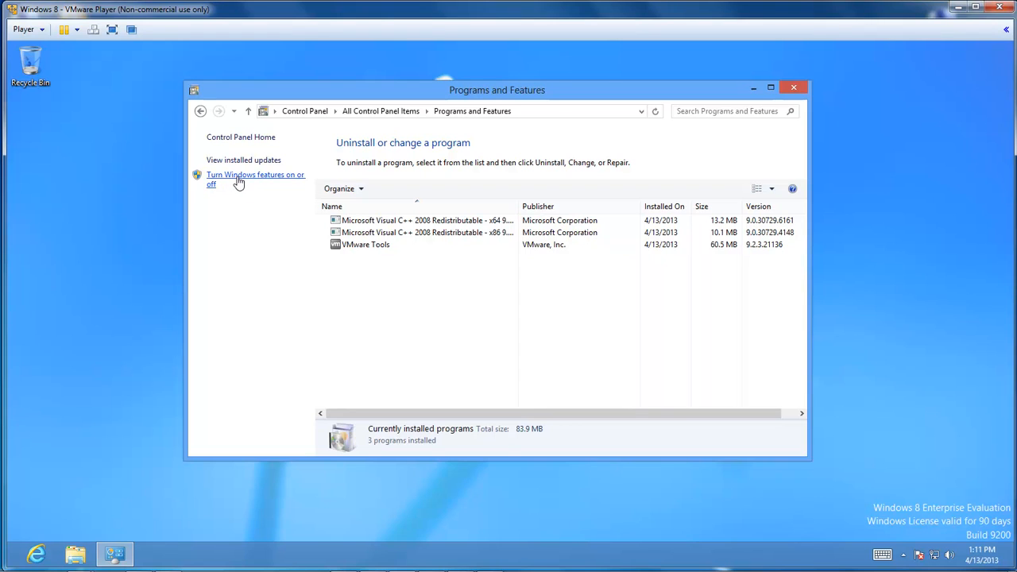
Open the Windows Features dialog and move it higher; close VM settings unchanged.
click(255, 179)
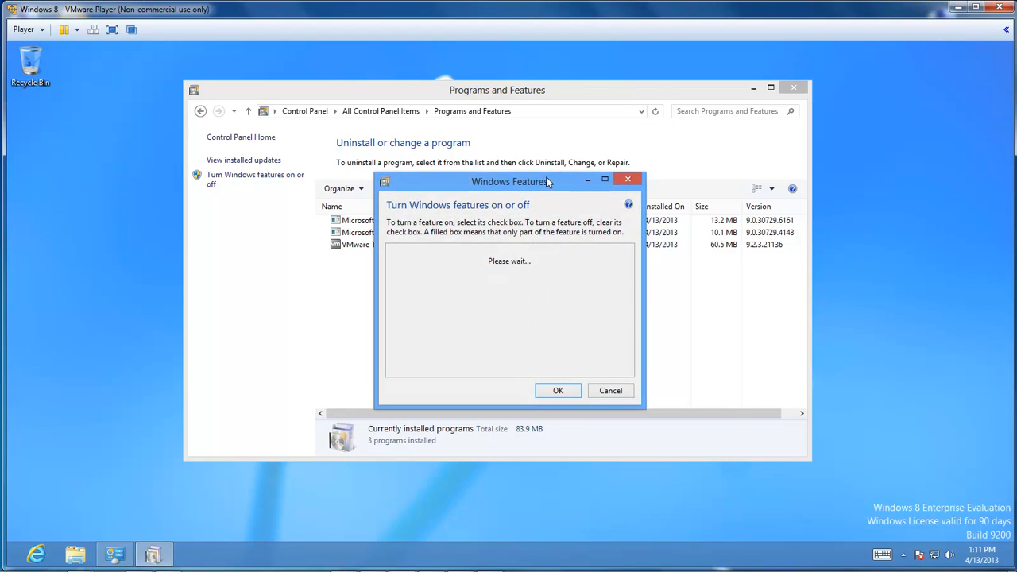
drag(508, 181, 464, 135)
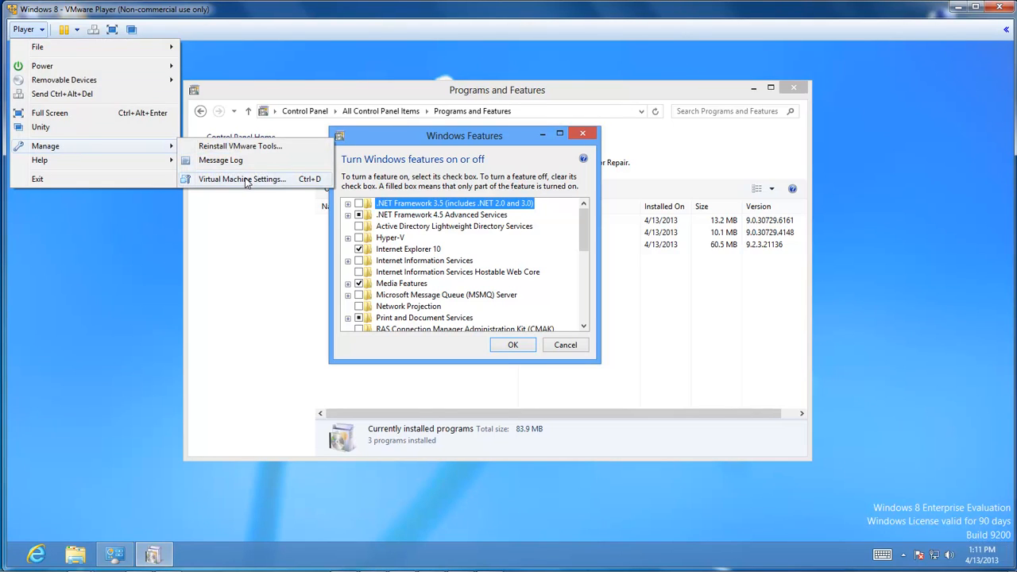
click(241, 179)
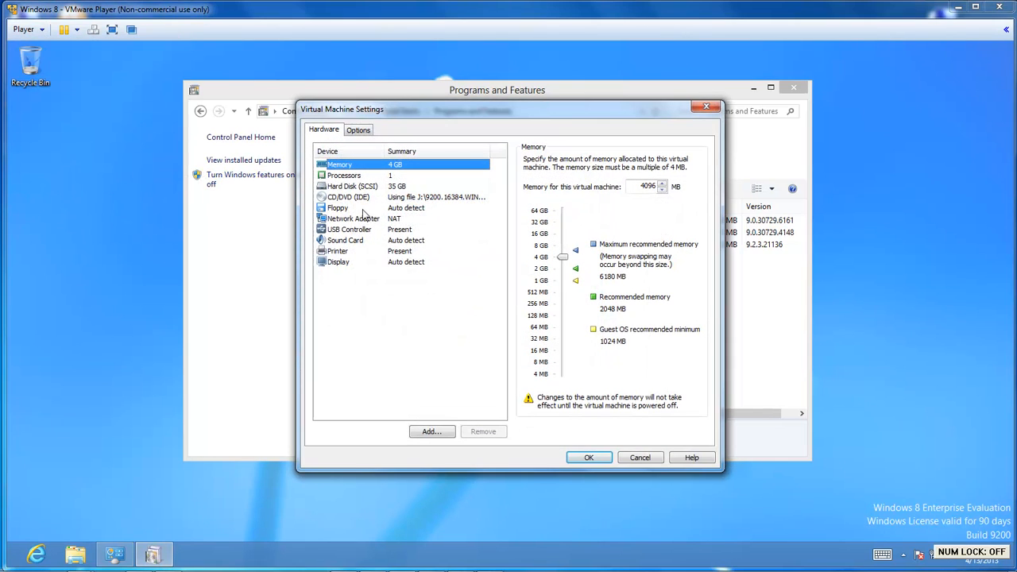
click(348, 196)
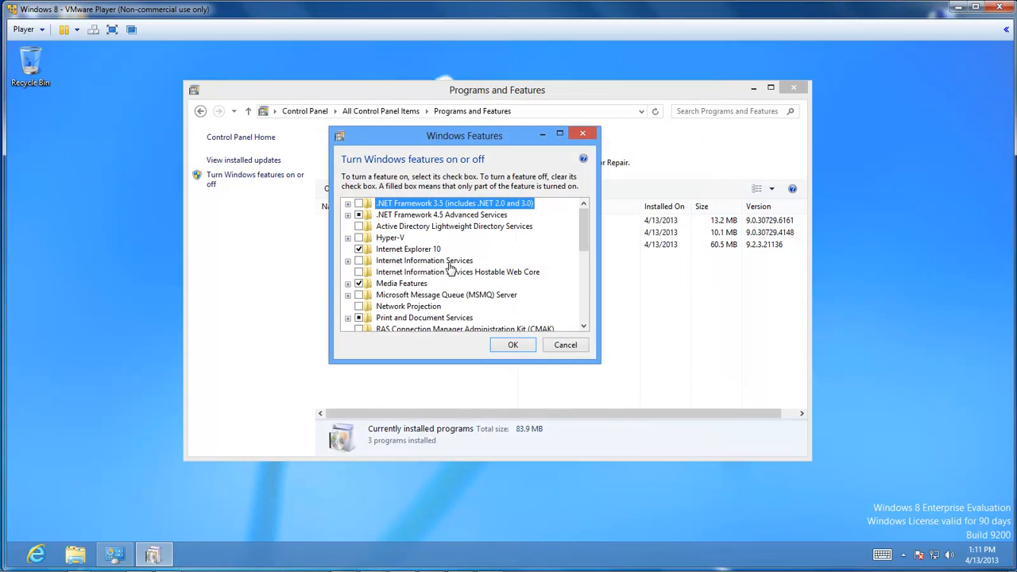
mouse_move(516, 243)
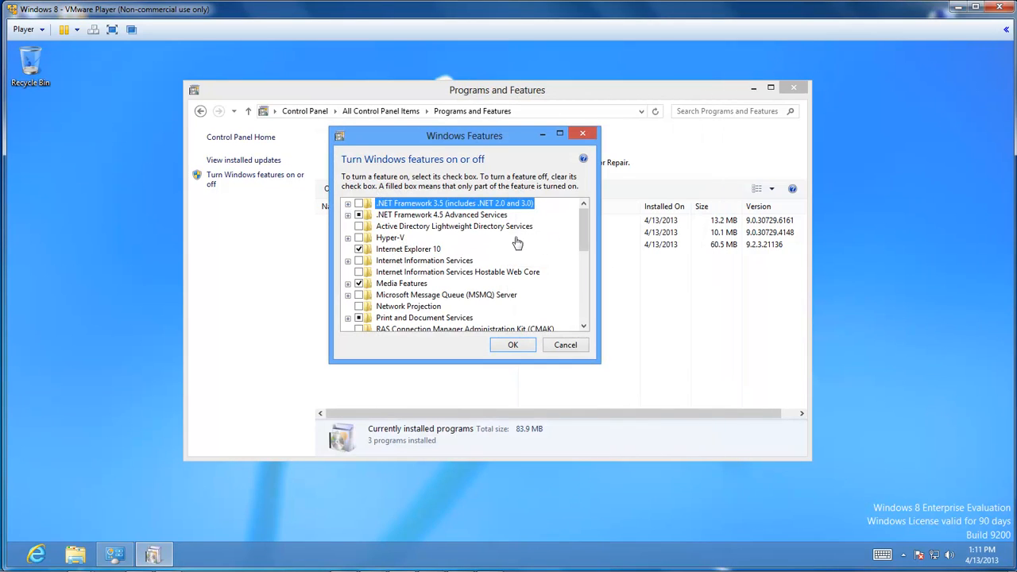
mouse_move(413, 262)
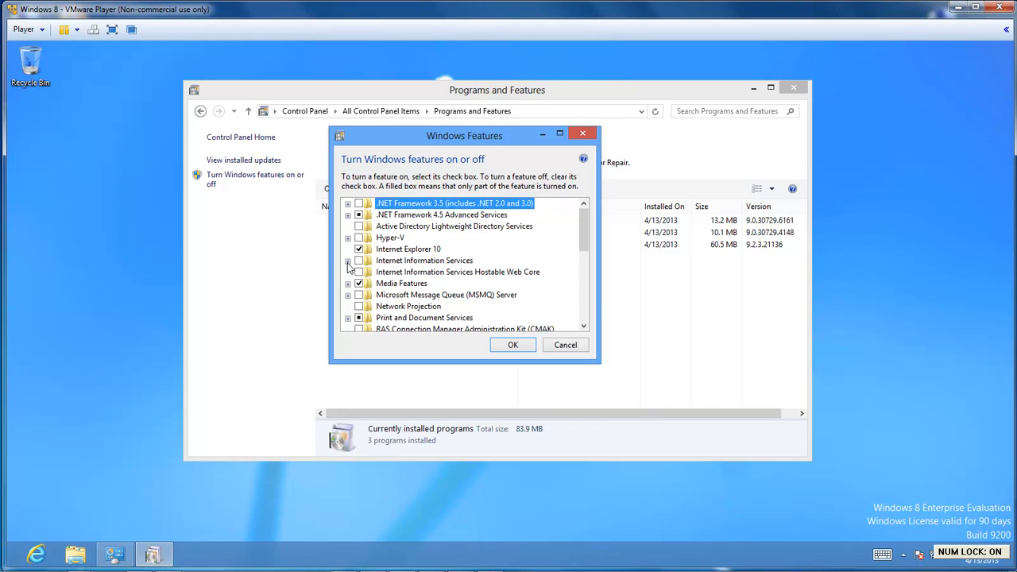
Expand Internet Information Services, Web Management Tools and IIS 6 Management Compatibility.
click(348, 260)
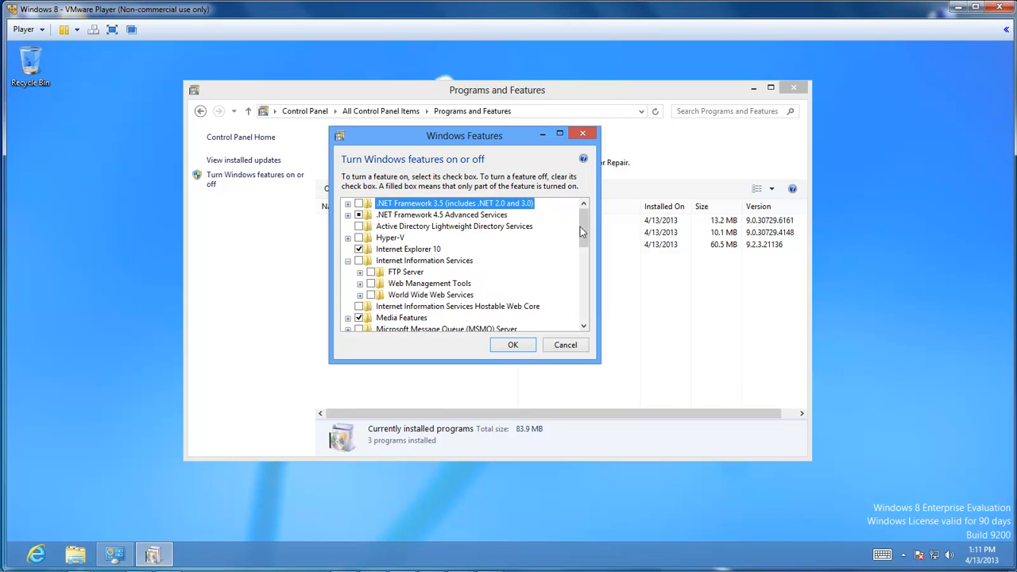
scroll(down, 3)
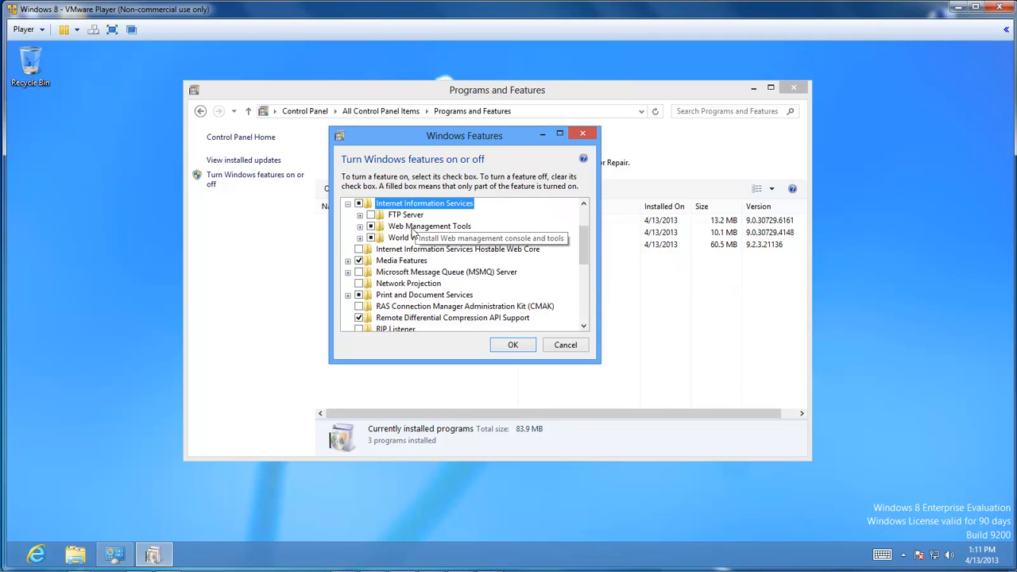
click(371, 226)
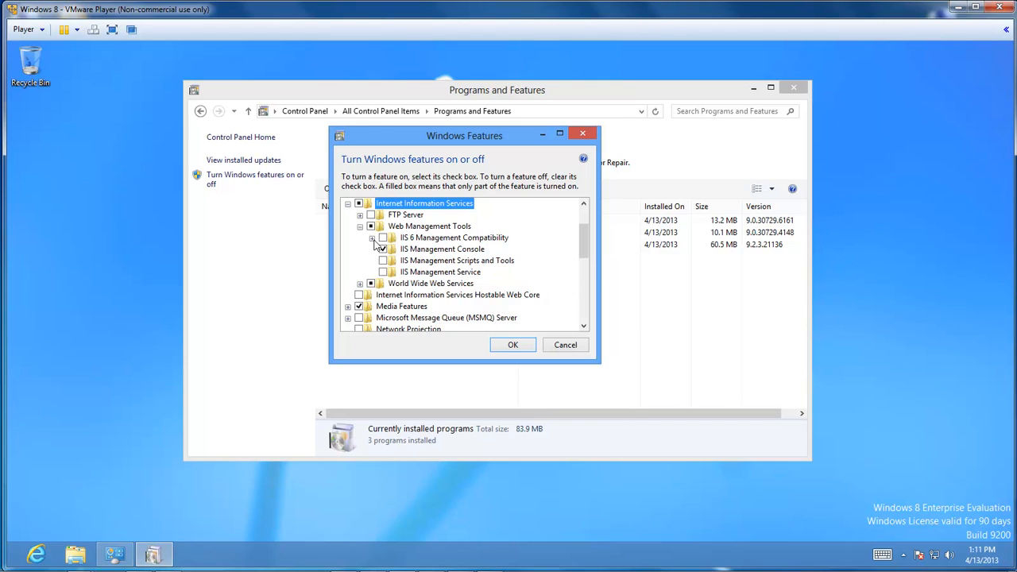
click(372, 238)
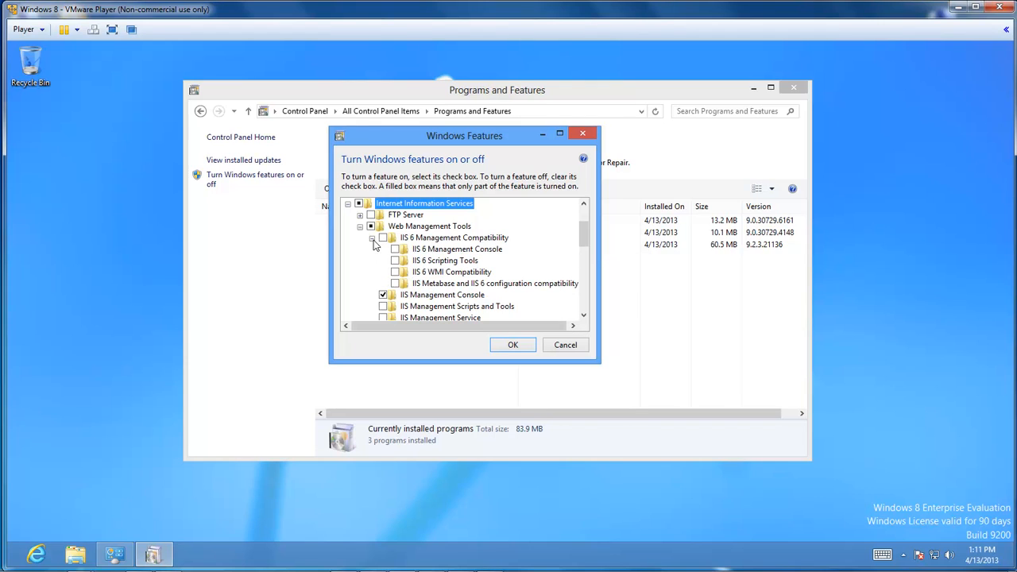
mouse_move(395, 283)
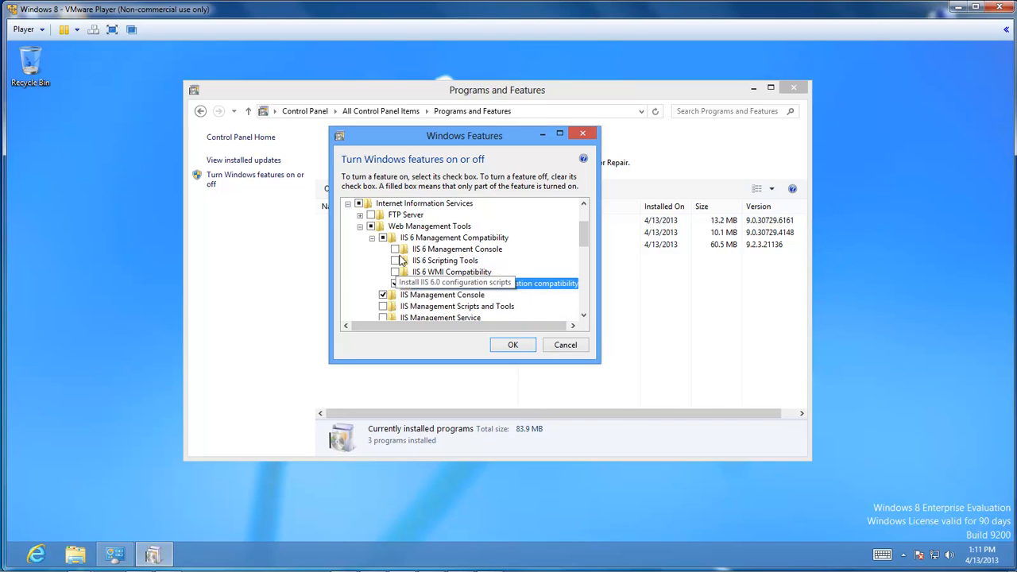
click(371, 238)
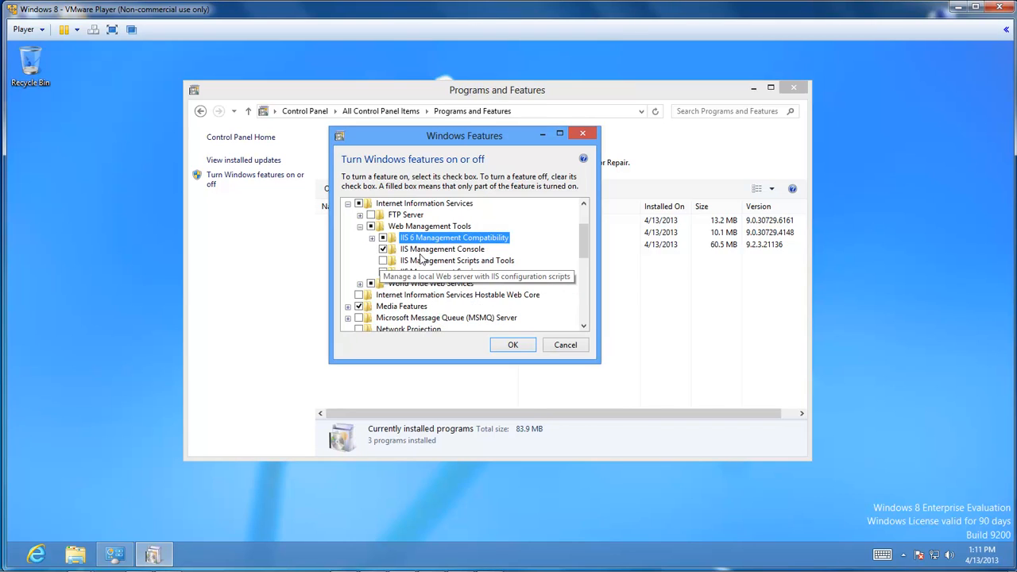
mouse_move(453, 272)
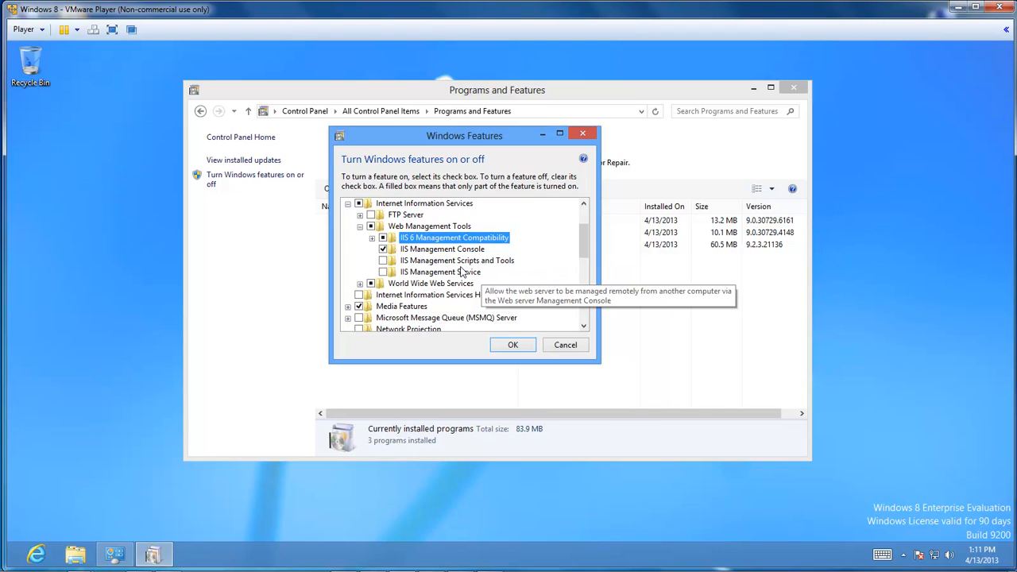
mouse_move(430, 284)
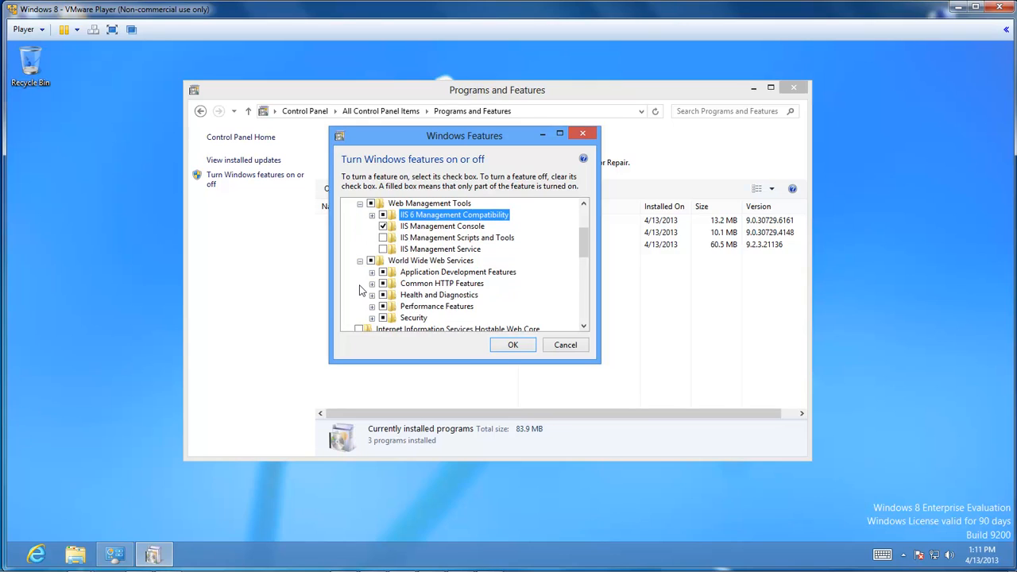
Under Application Development Features, enable ASP and ASP.NET 4.5.
click(371, 272)
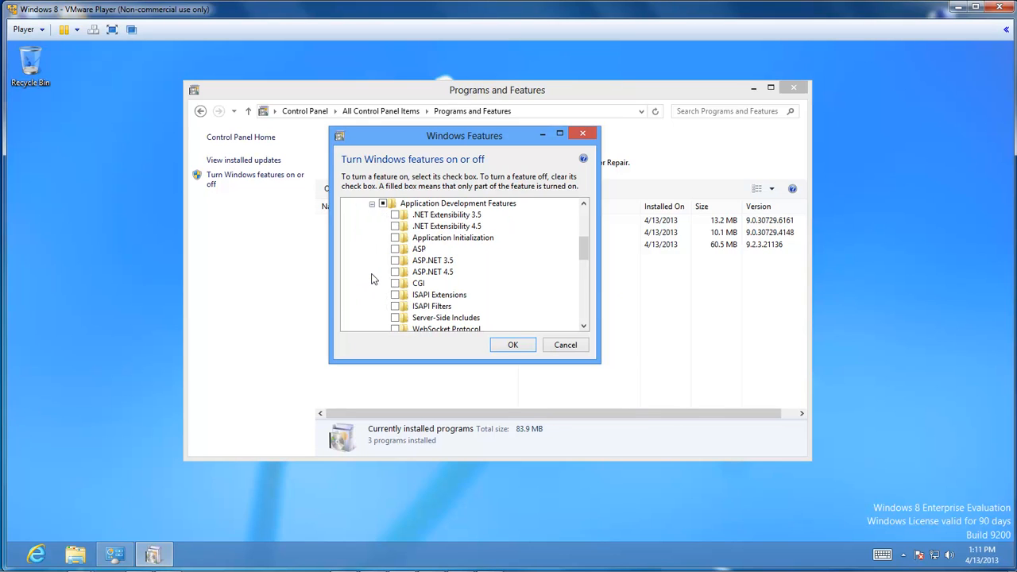
click(395, 249)
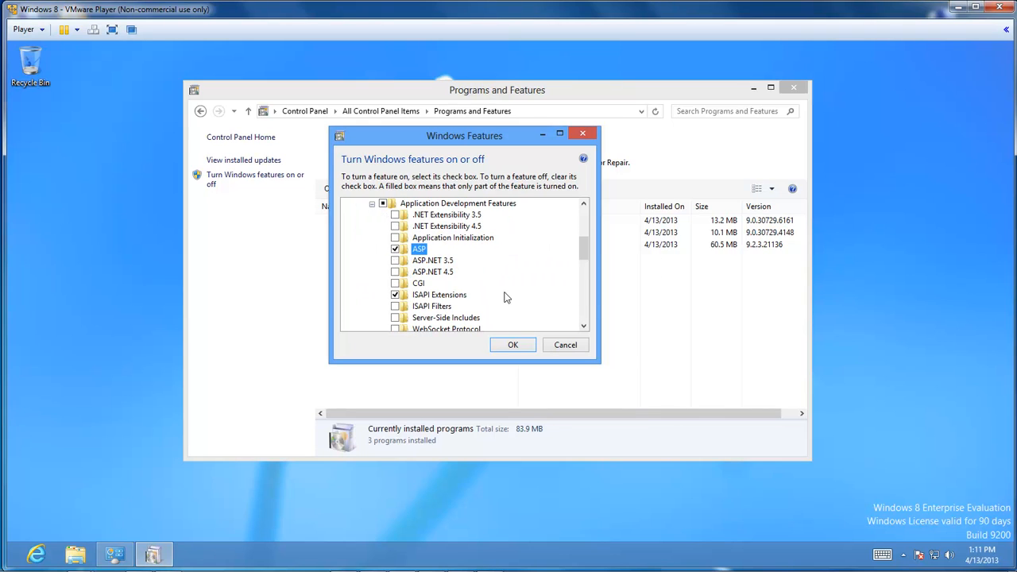
mouse_move(419, 248)
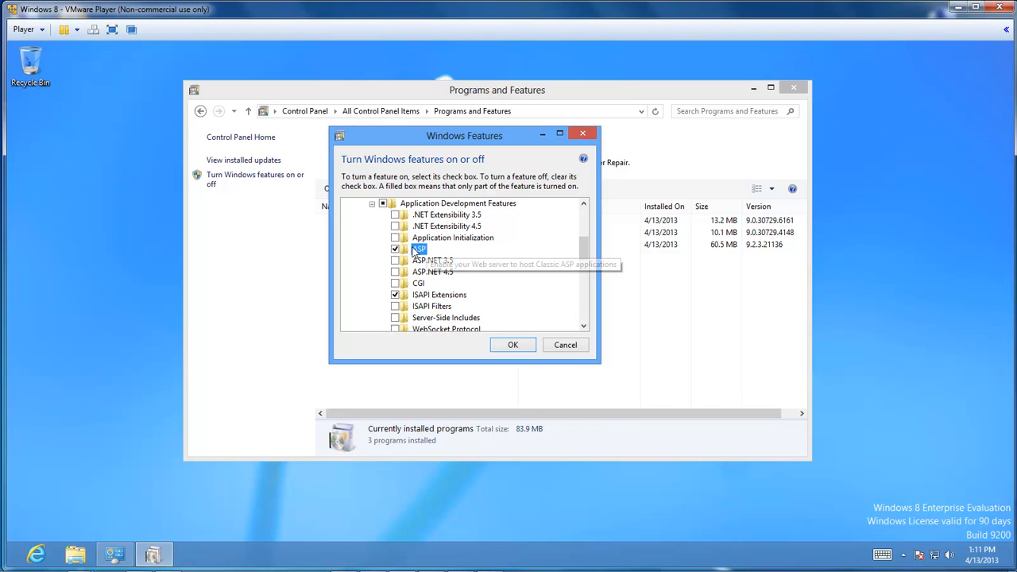
mouse_move(396, 260)
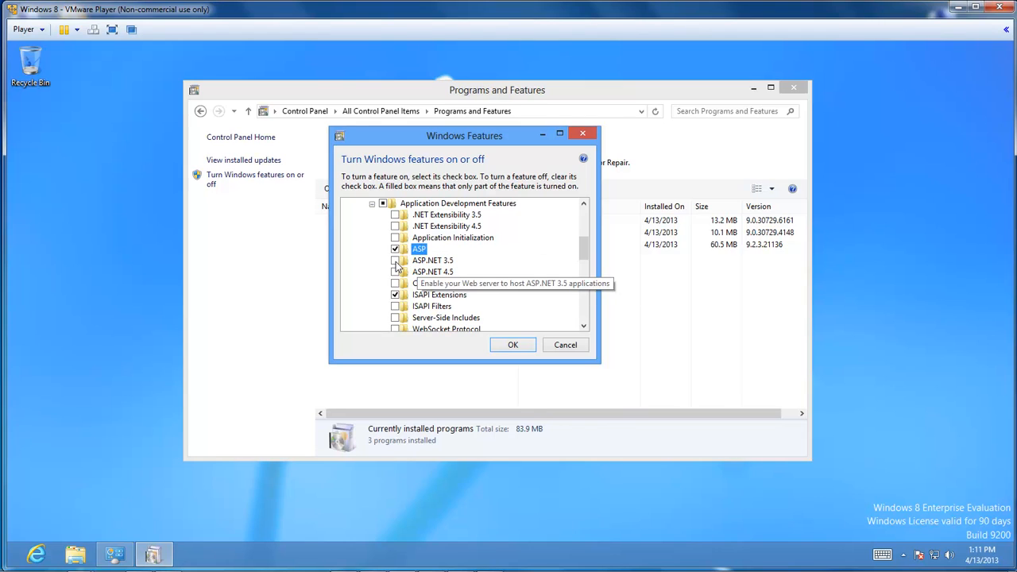
click(396, 272)
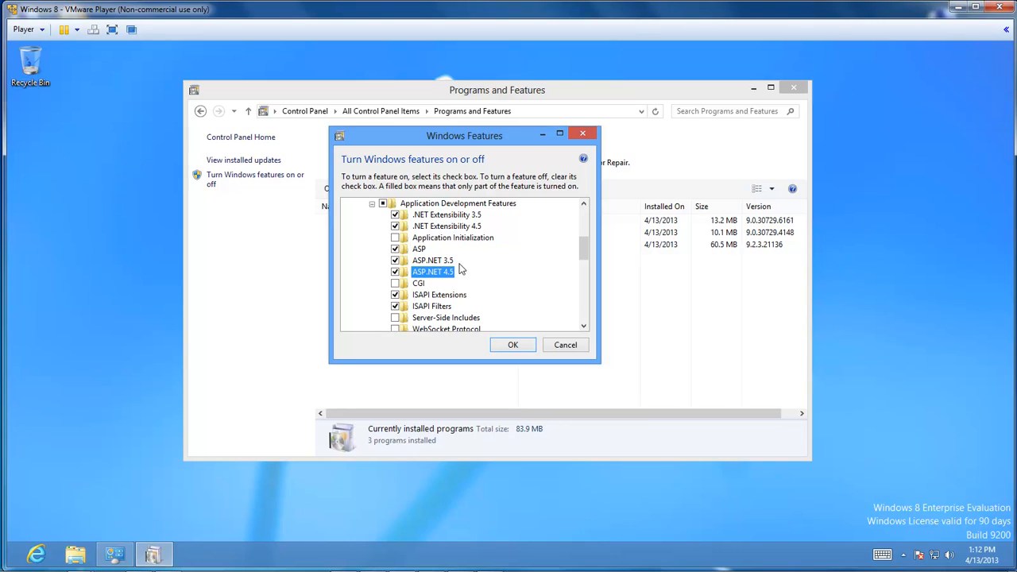
mouse_move(470, 303)
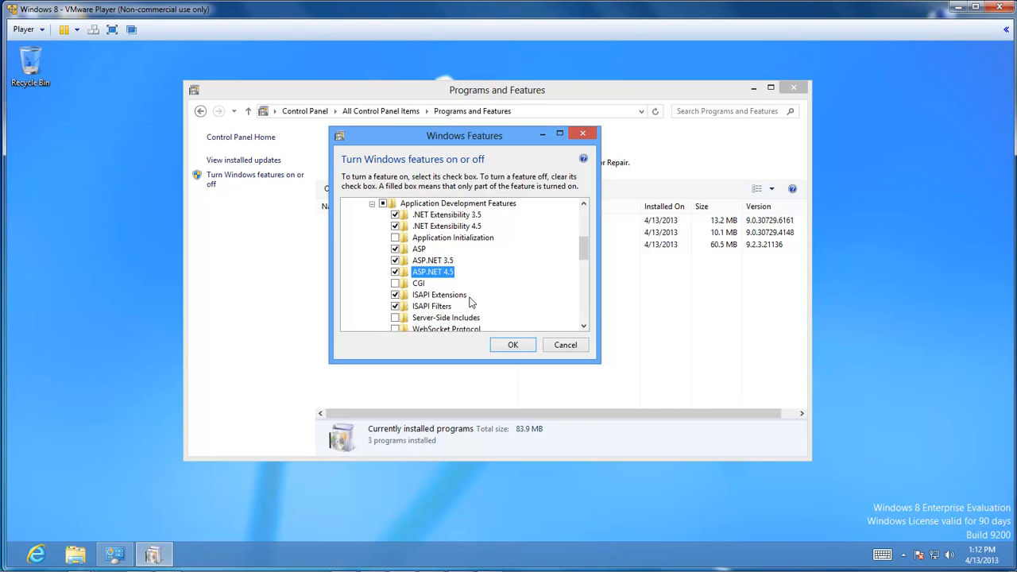
mouse_move(528, 249)
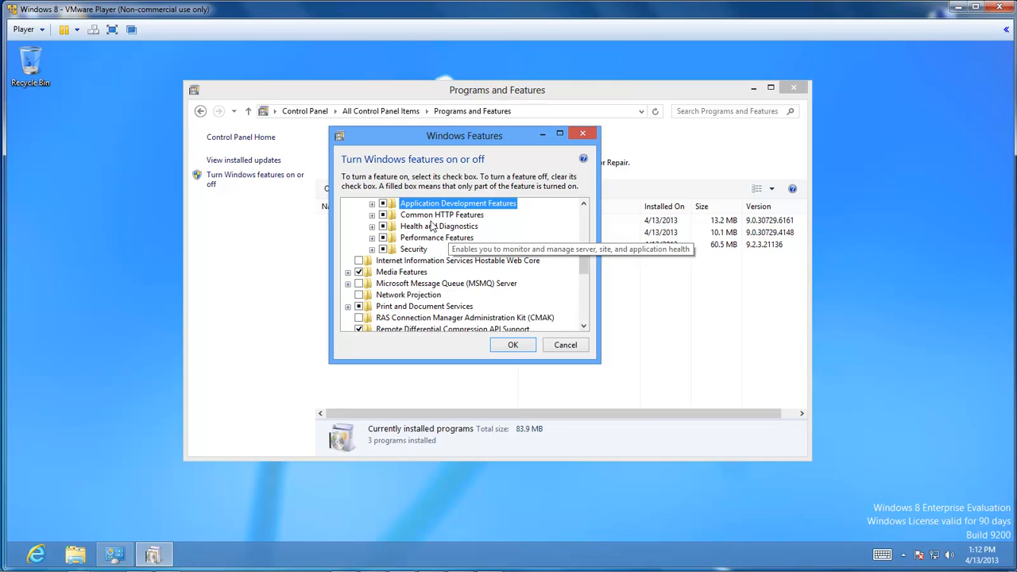
Expand Common HTTP Features and review the remaining web service options.
click(372, 214)
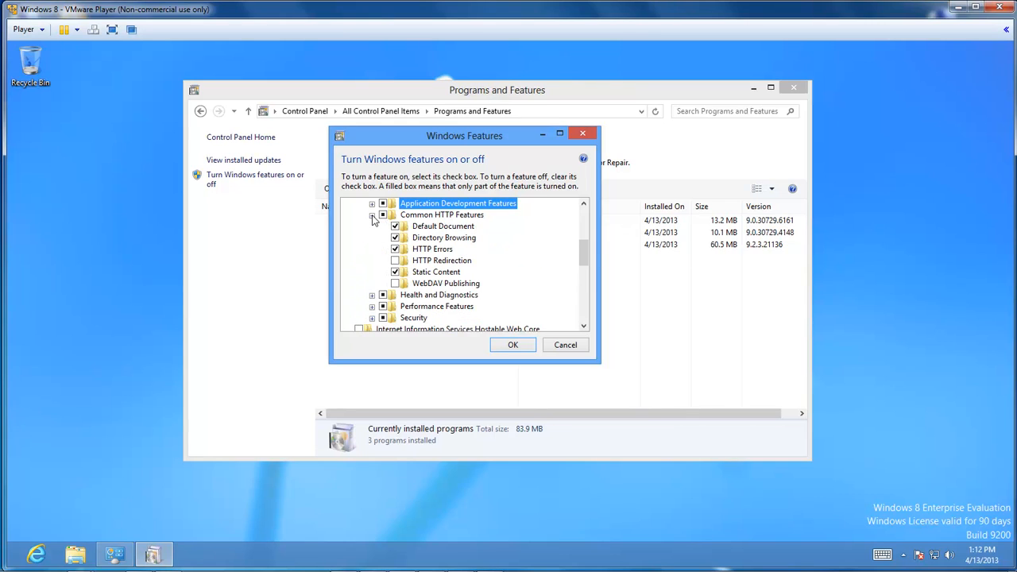
scroll(down, 3)
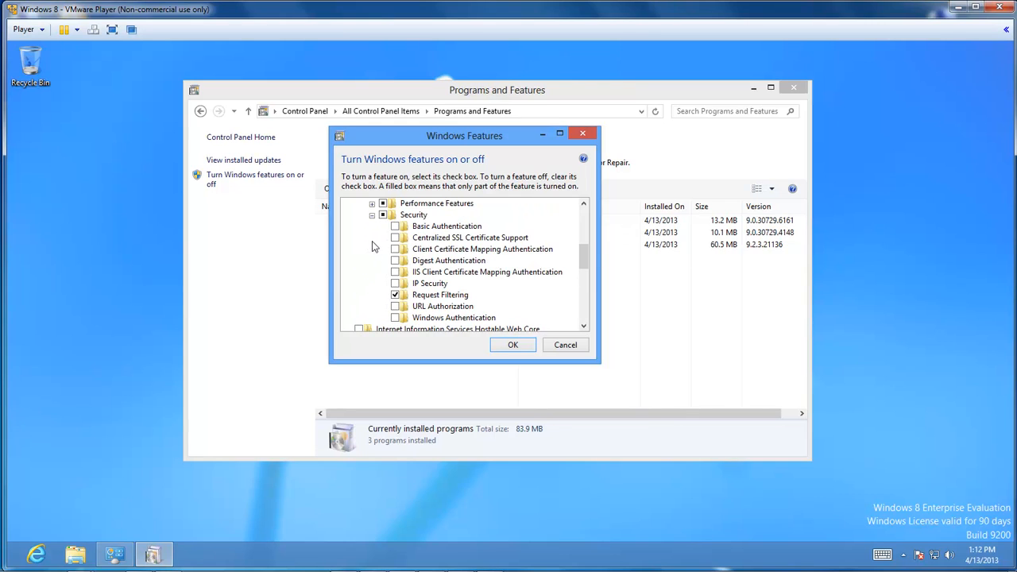
mouse_move(395, 276)
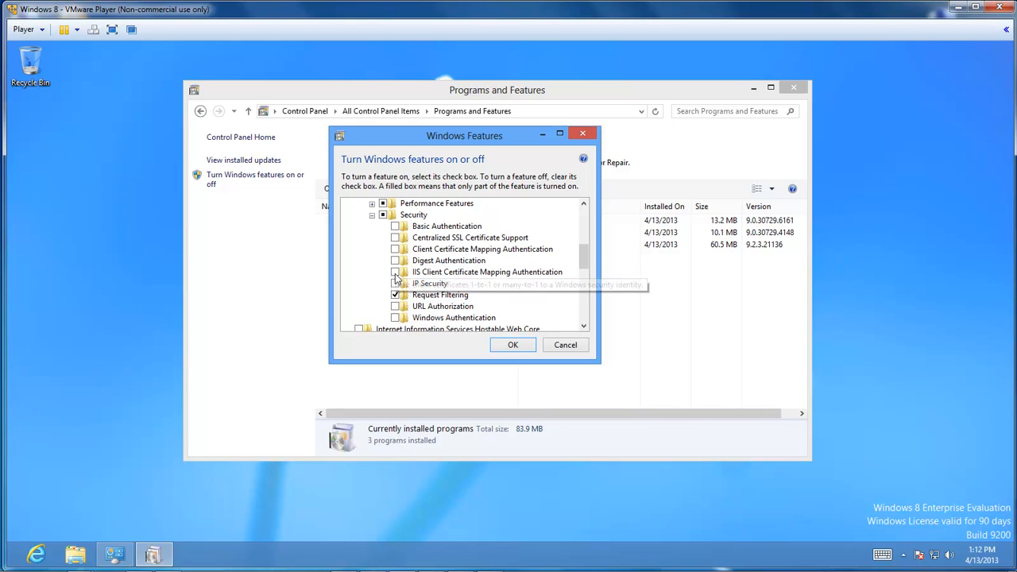
mouse_move(441, 283)
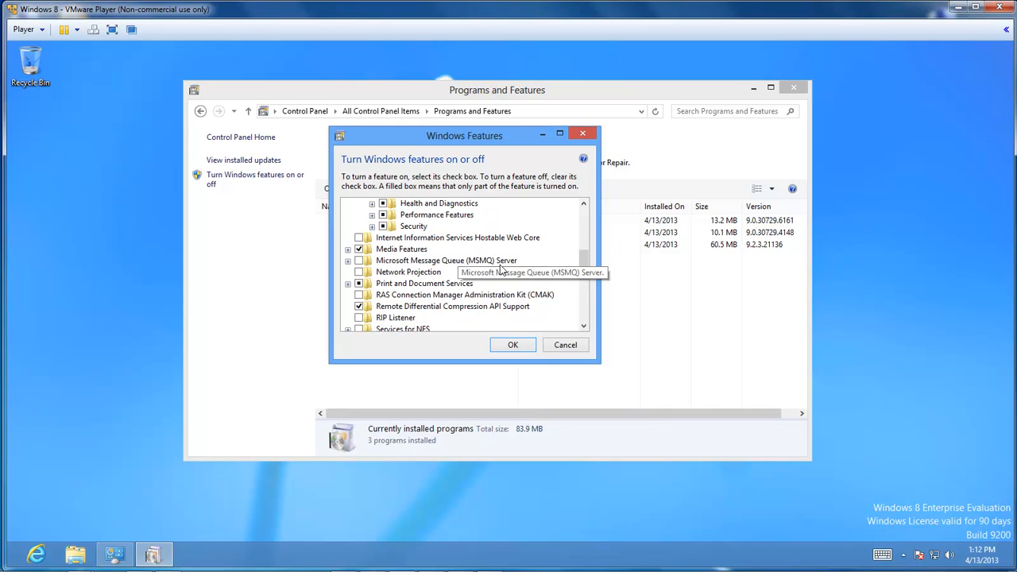
mouse_move(556, 255)
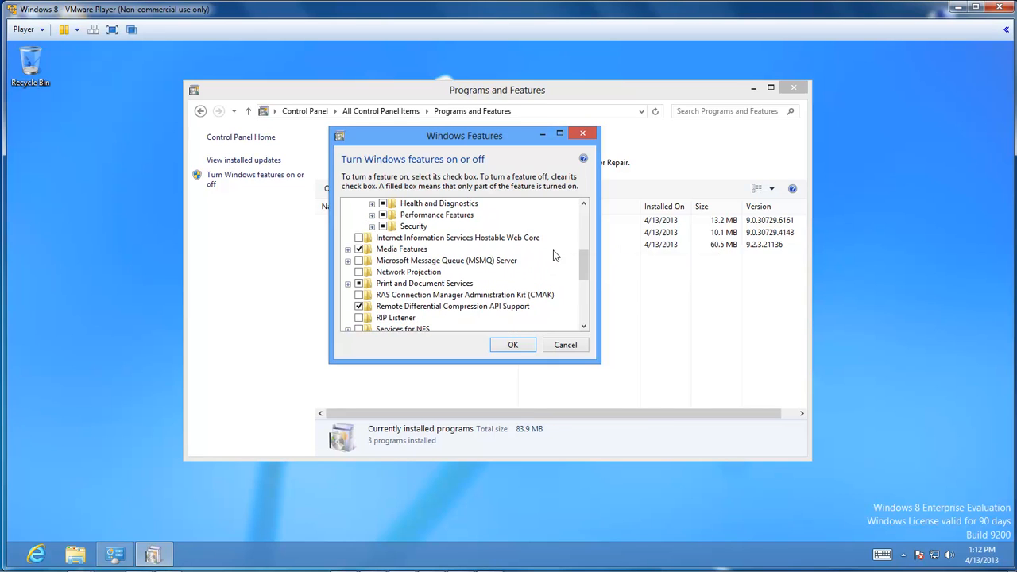
scroll(down, 3)
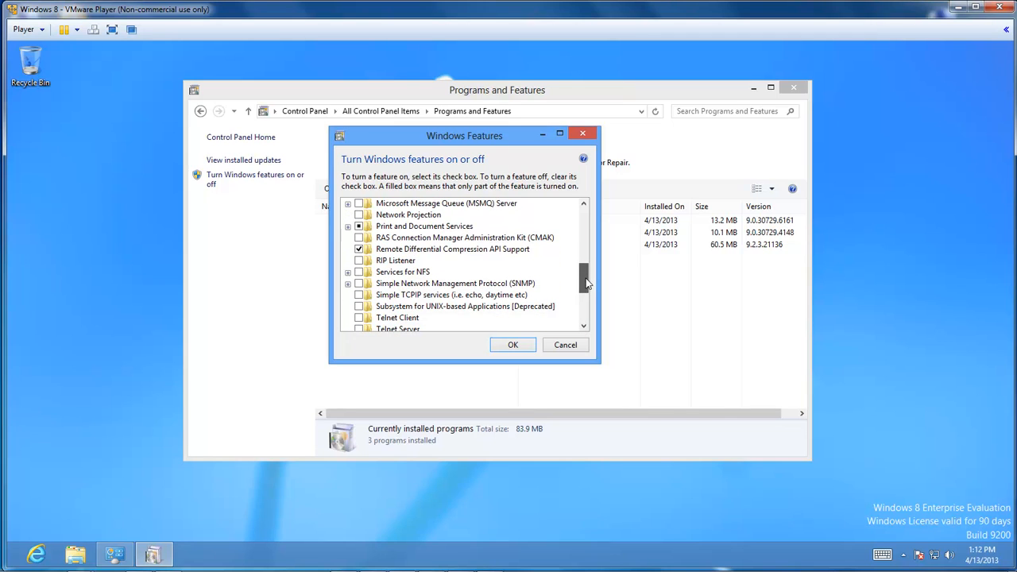
scroll(down, 3)
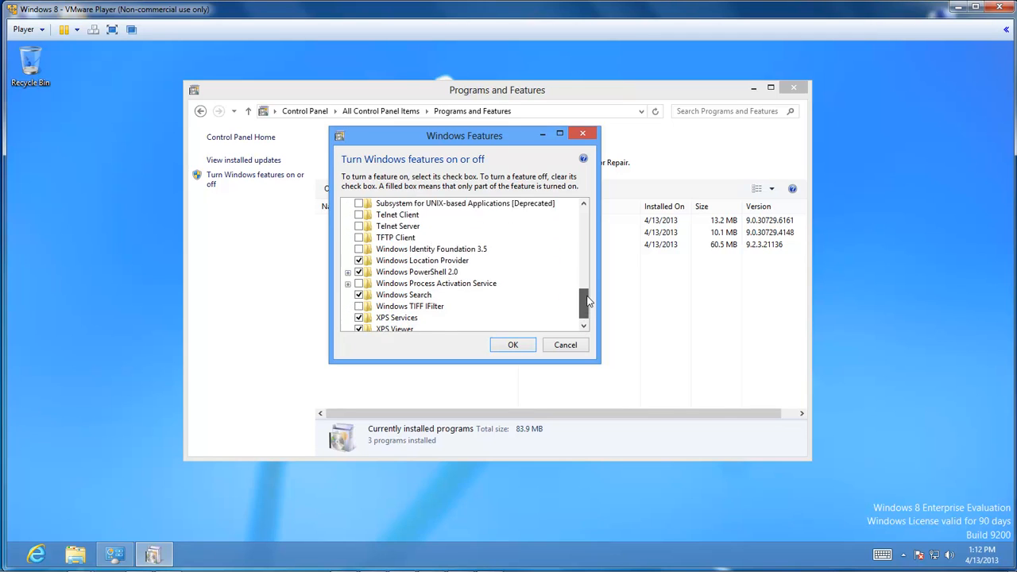
scroll(up, 3)
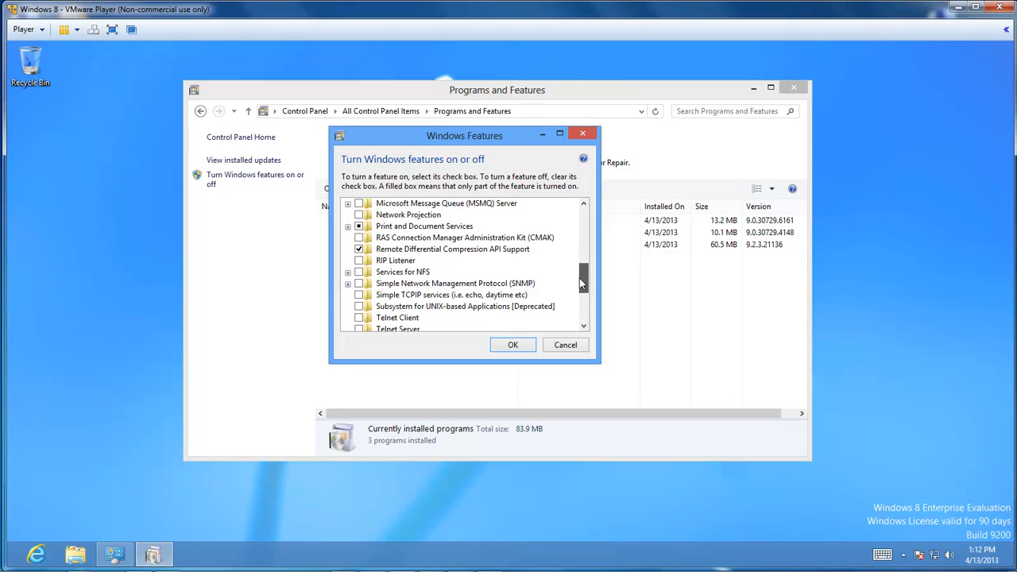
scroll(up, 3)
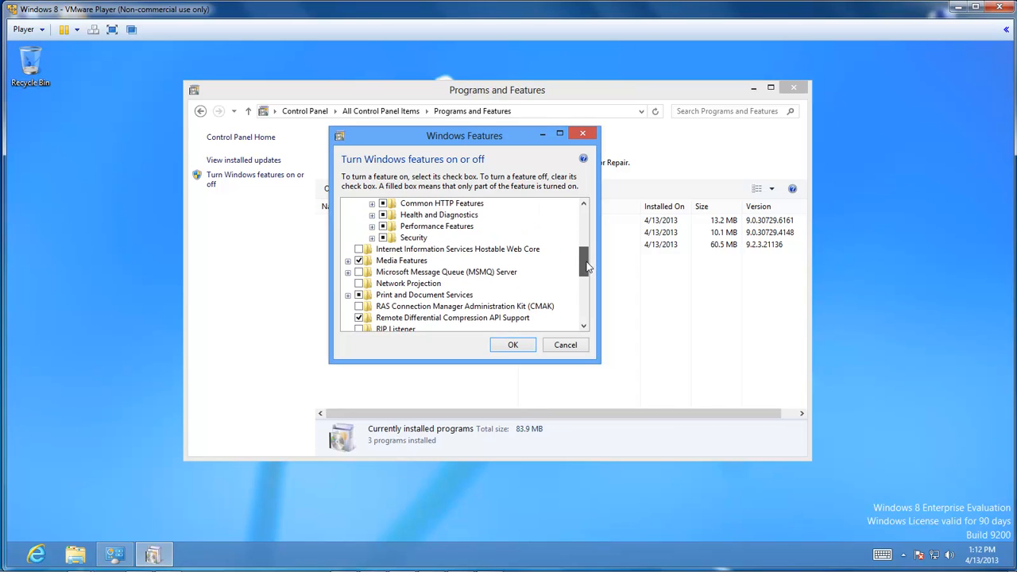
scroll(up, 3)
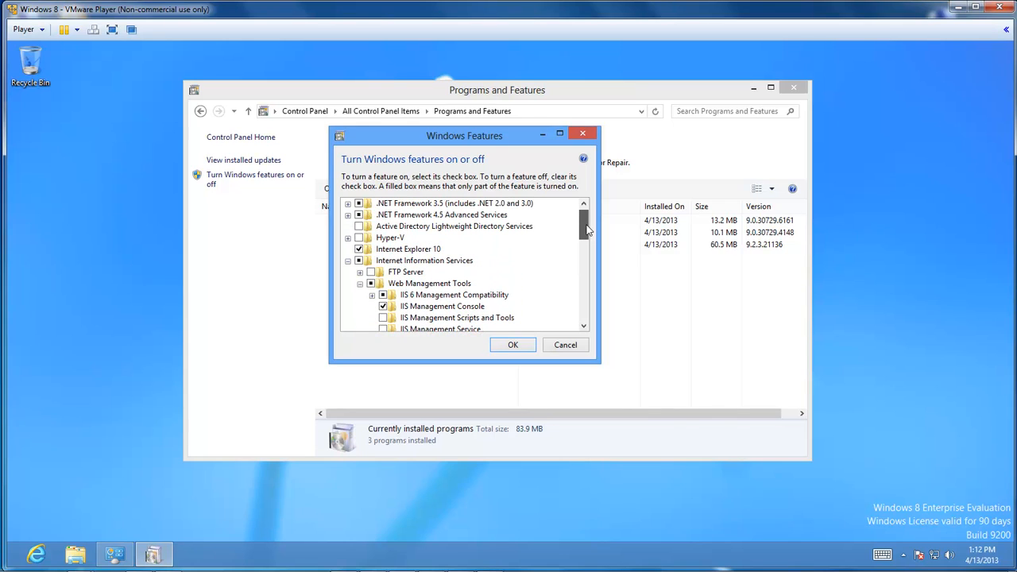
mouse_move(390, 238)
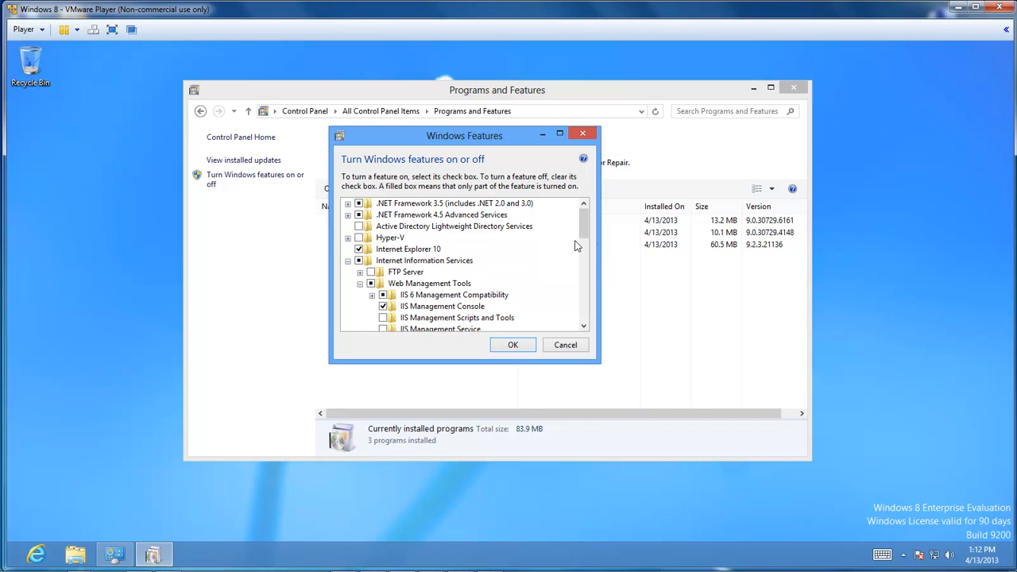
mouse_move(513, 344)
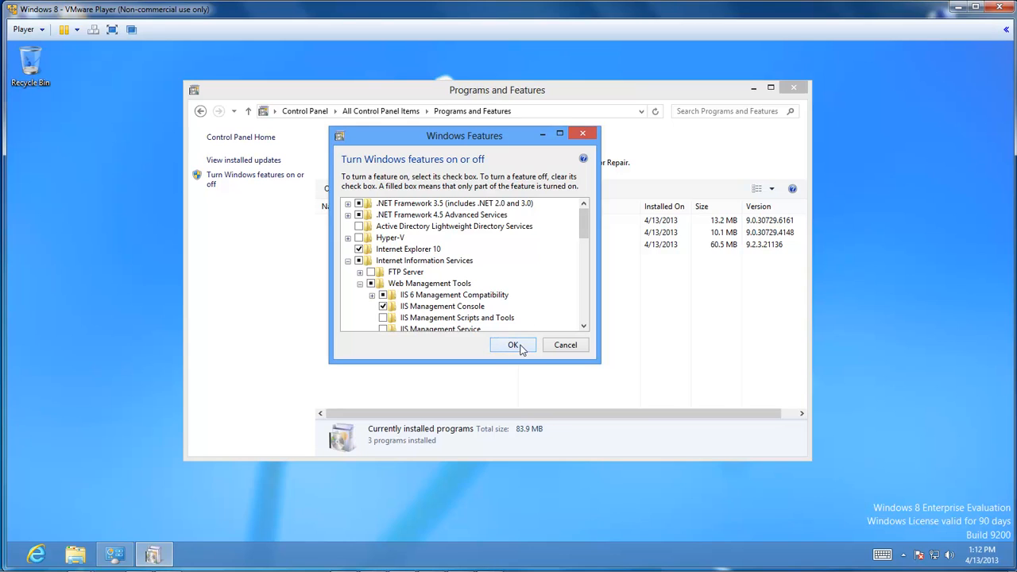
Apply the selected features, downloading the missing files from Windows Update.
click(512, 345)
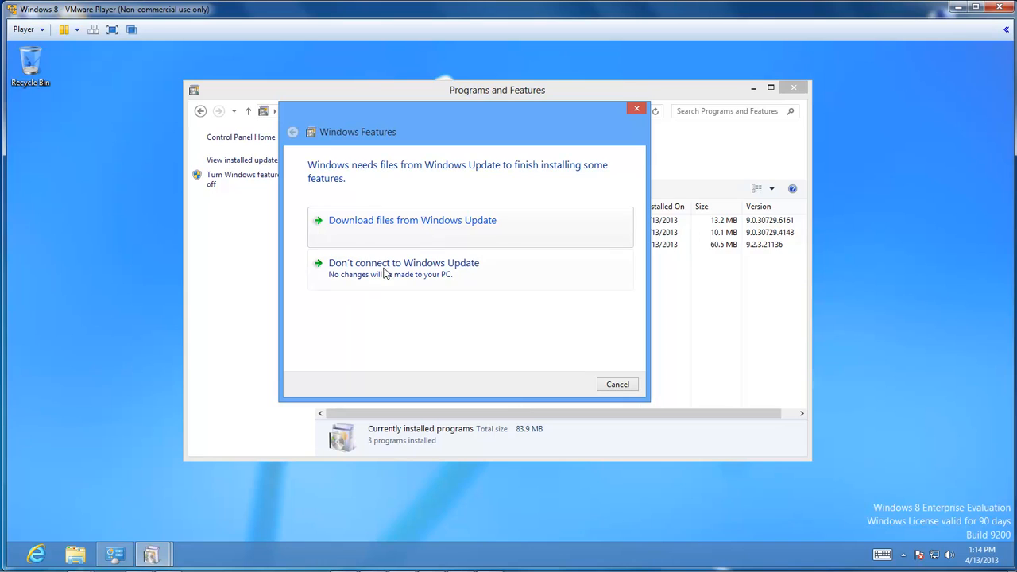
mouse_move(404, 269)
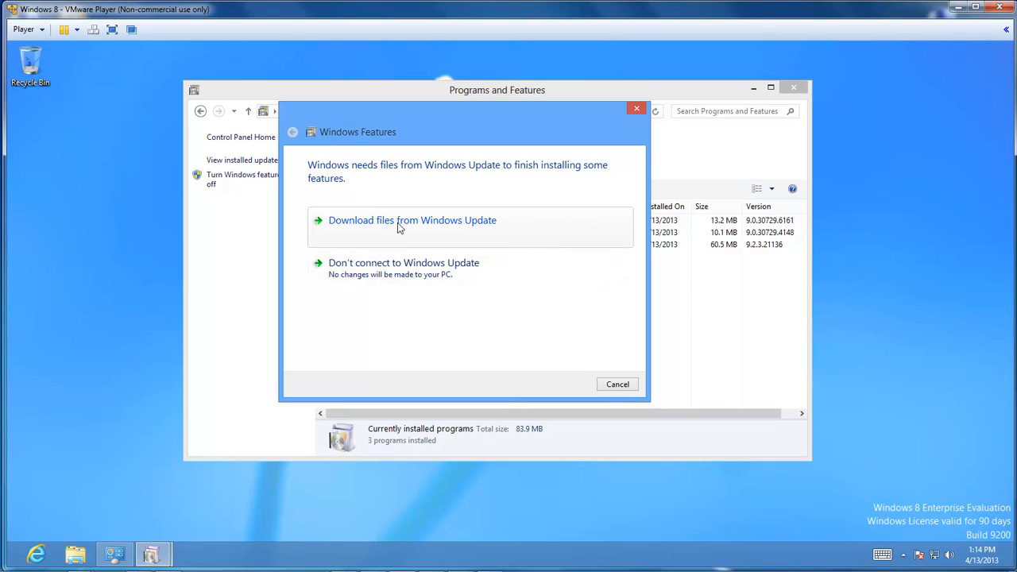
click(411, 220)
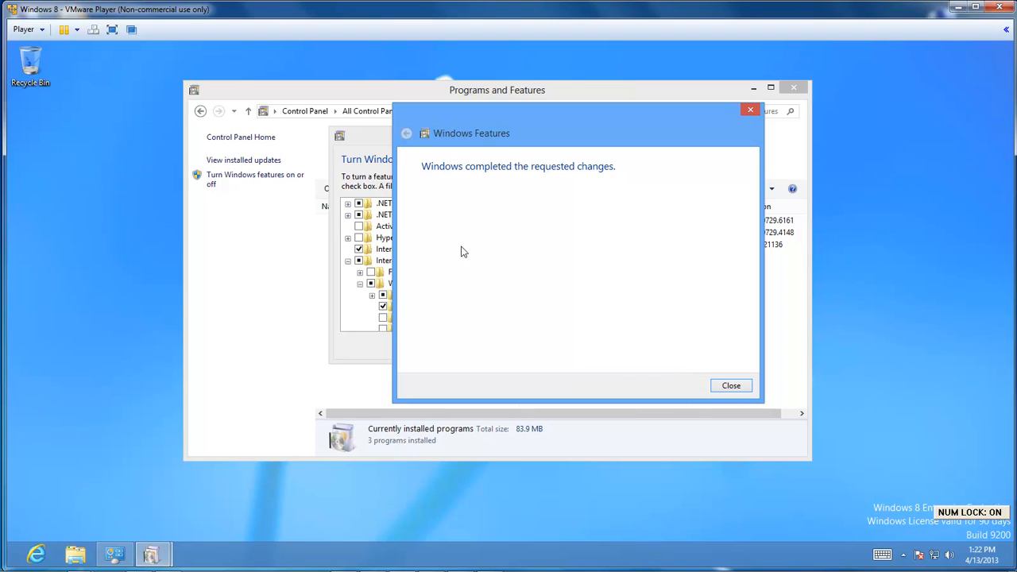
mouse_move(730, 385)
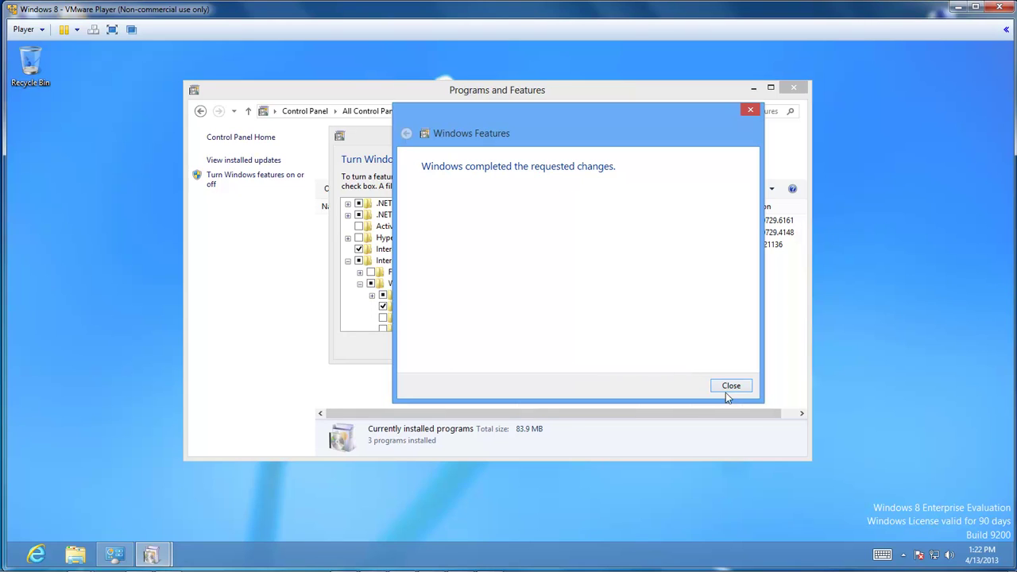
Dismiss the completion message and close the Programs and Features window.
click(730, 386)
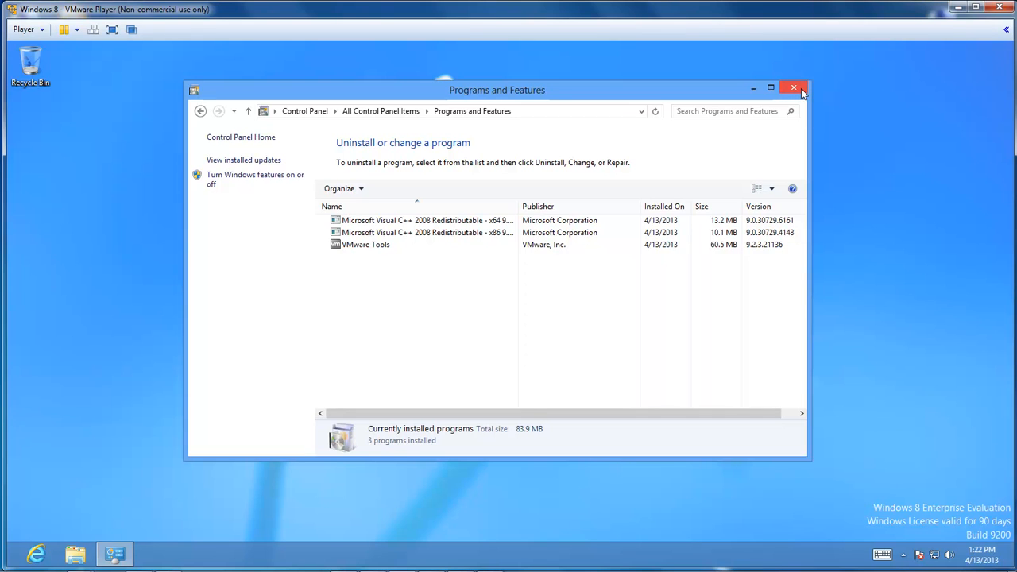
click(794, 87)
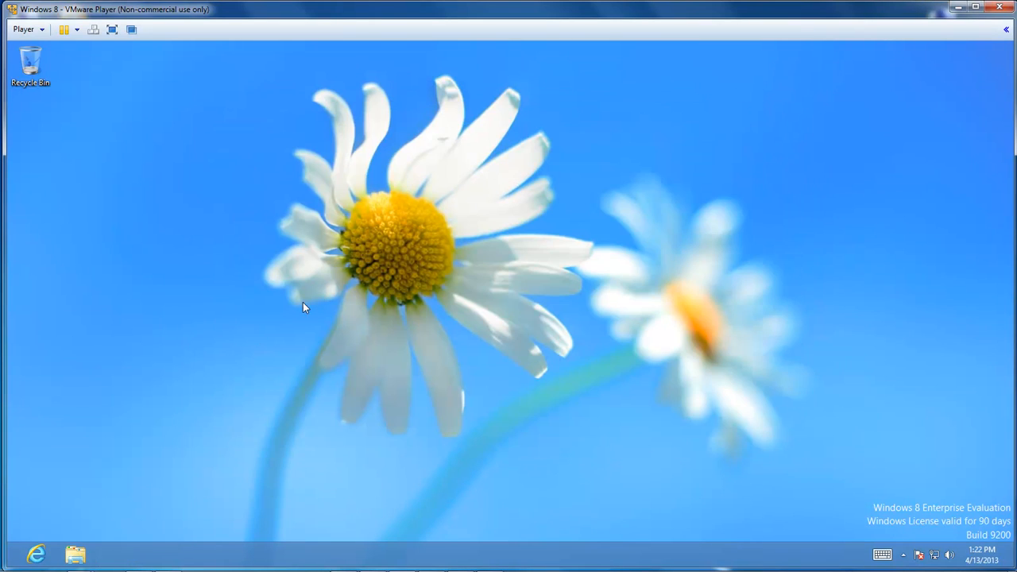
mouse_move(45, 490)
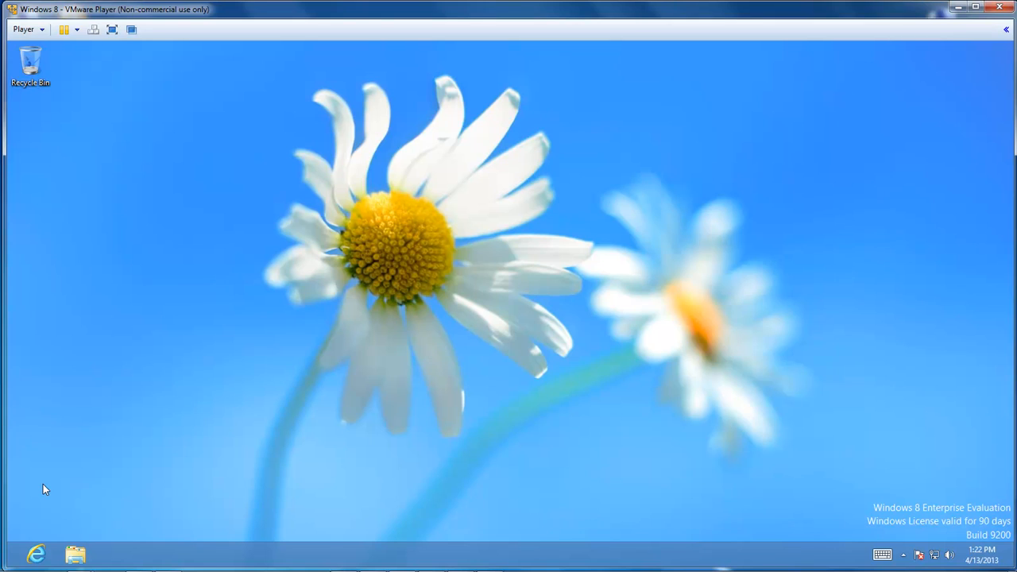
mouse_move(49, 487)
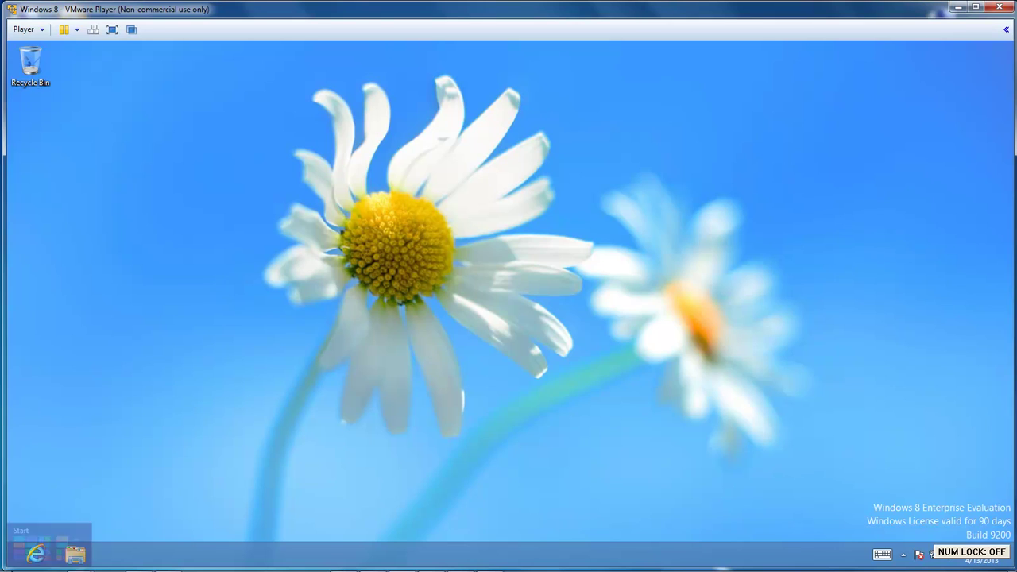
Launch IIS Manager from its Start screen tile, closing a stray browser window.
key(numlock)
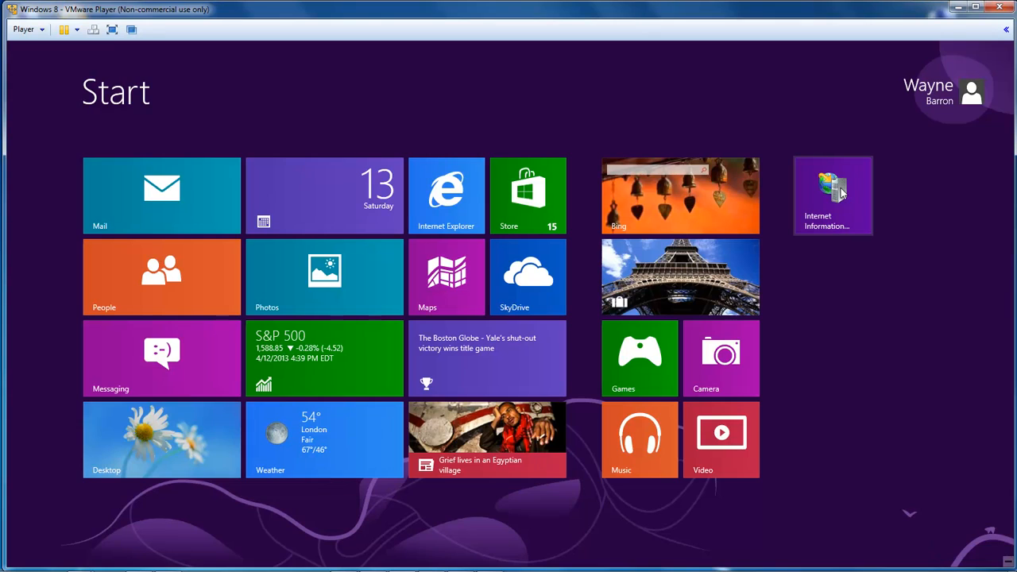
mouse_move(832, 194)
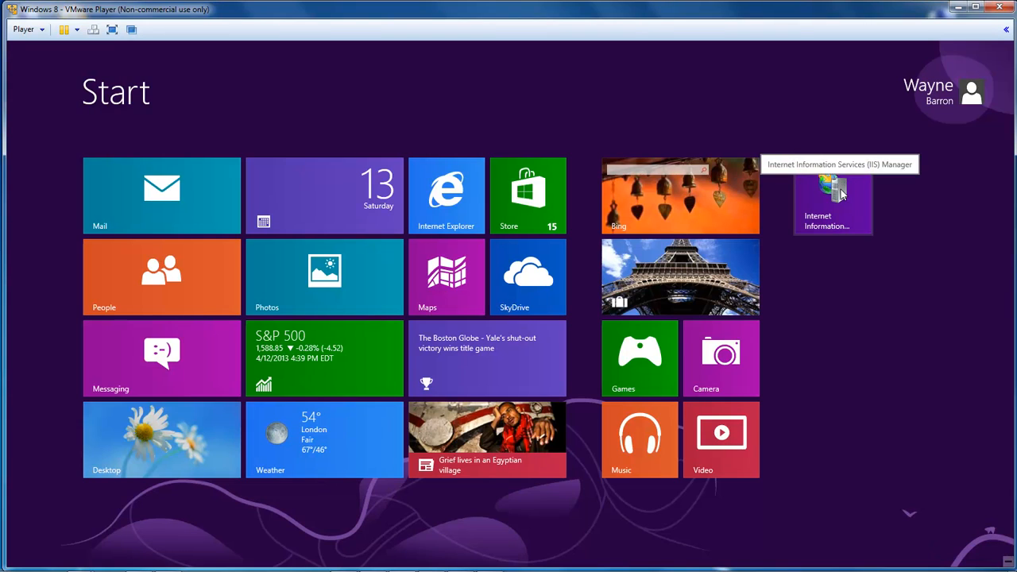
mouse_move(805, 256)
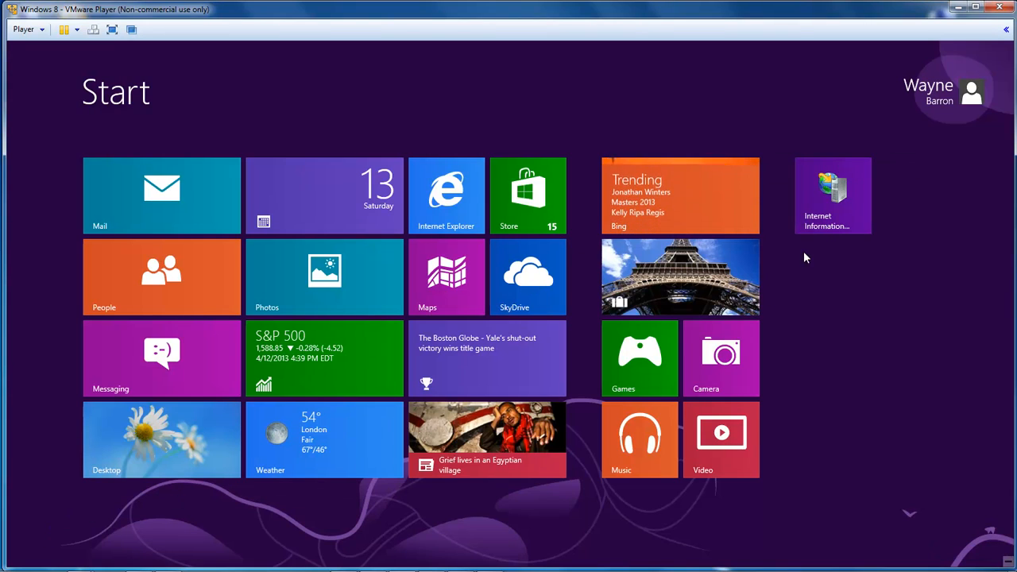
click(161, 439)
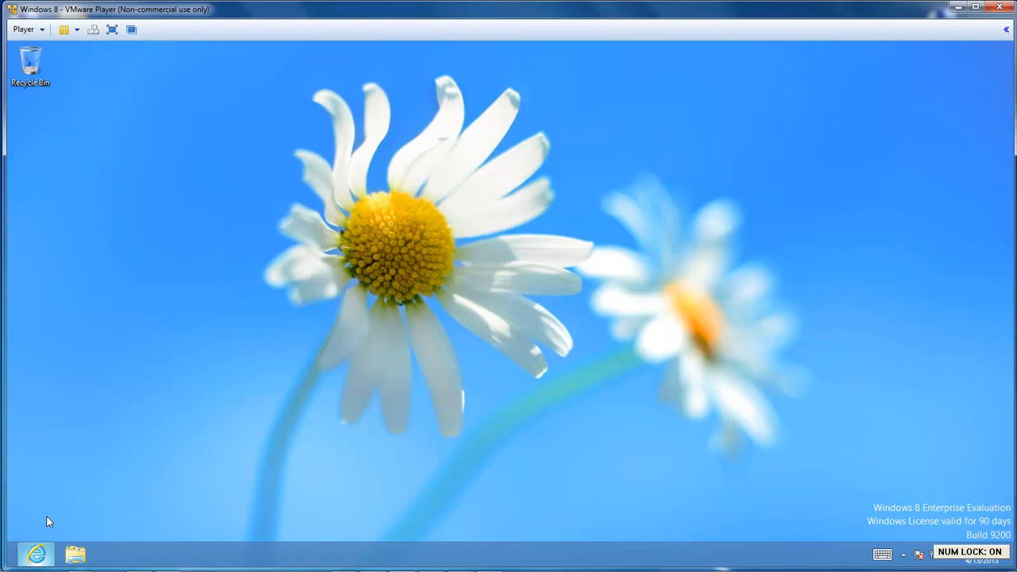
mouse_move(125, 409)
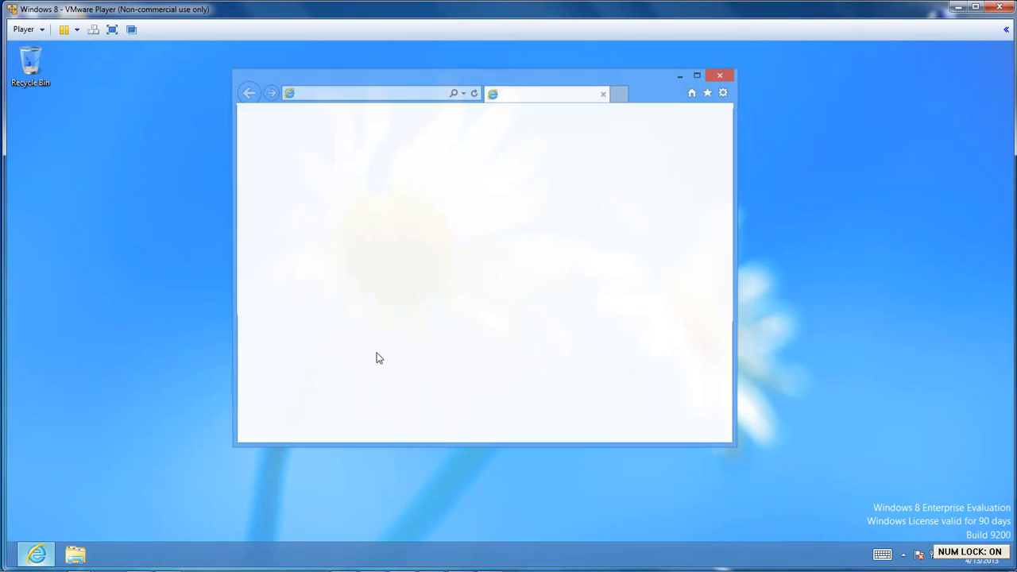
click(719, 75)
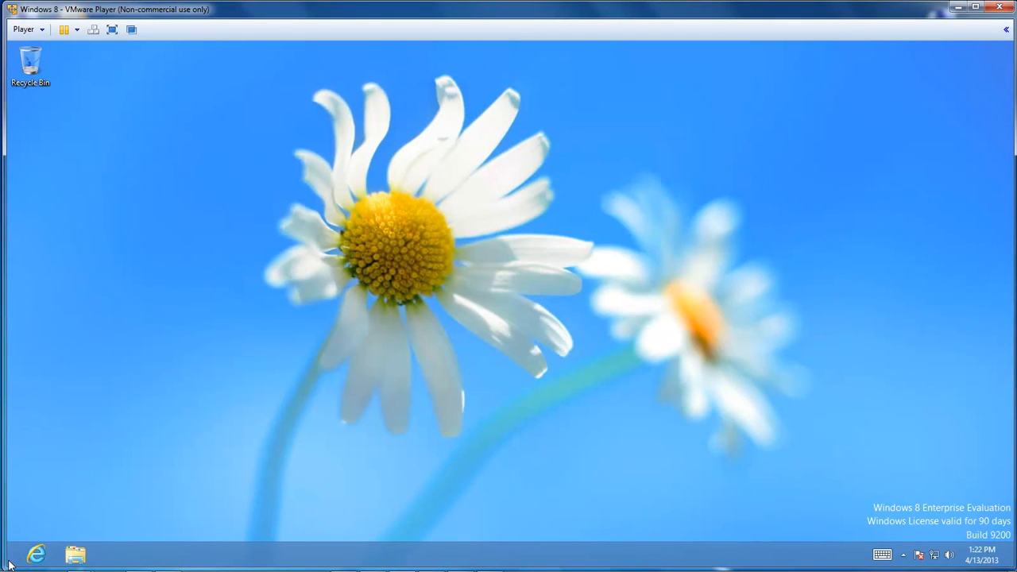
key(Super)
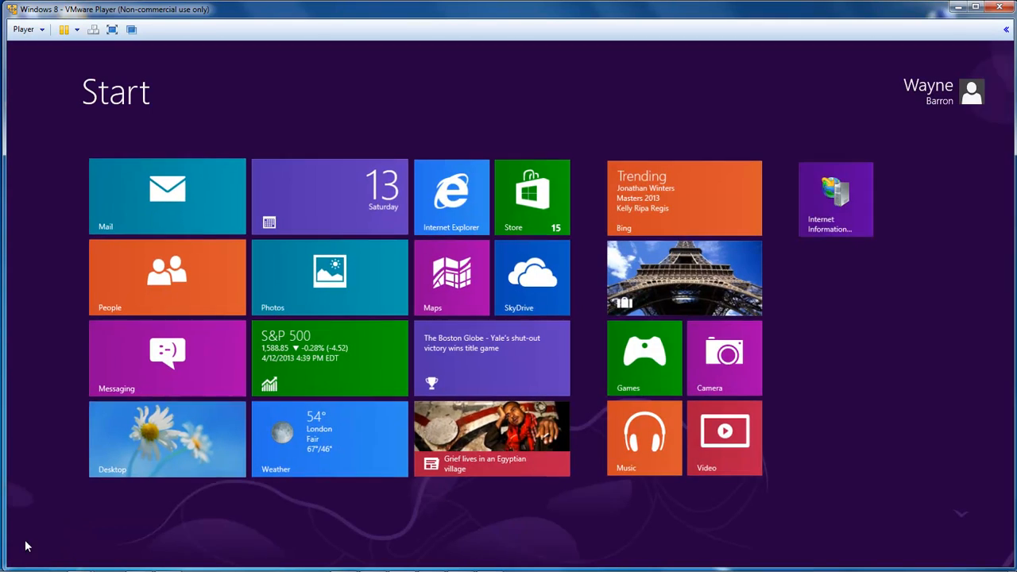
click(166, 440)
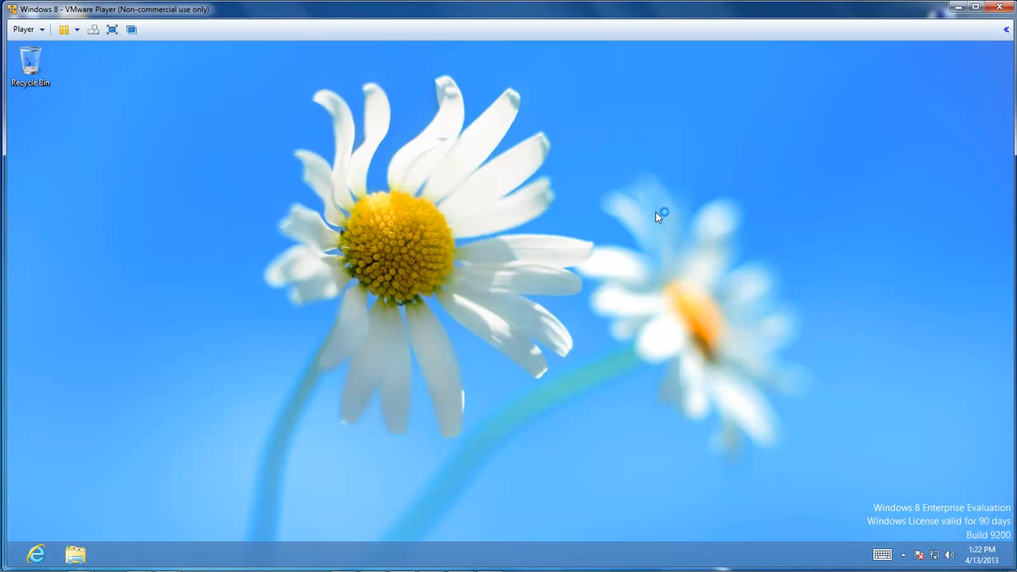
mouse_move(601, 173)
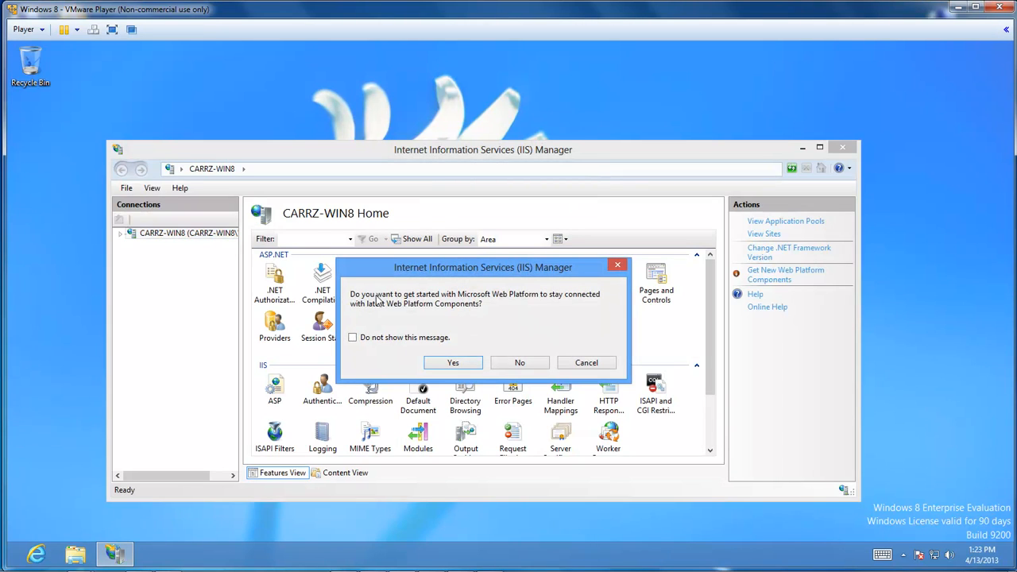
mouse_move(546, 302)
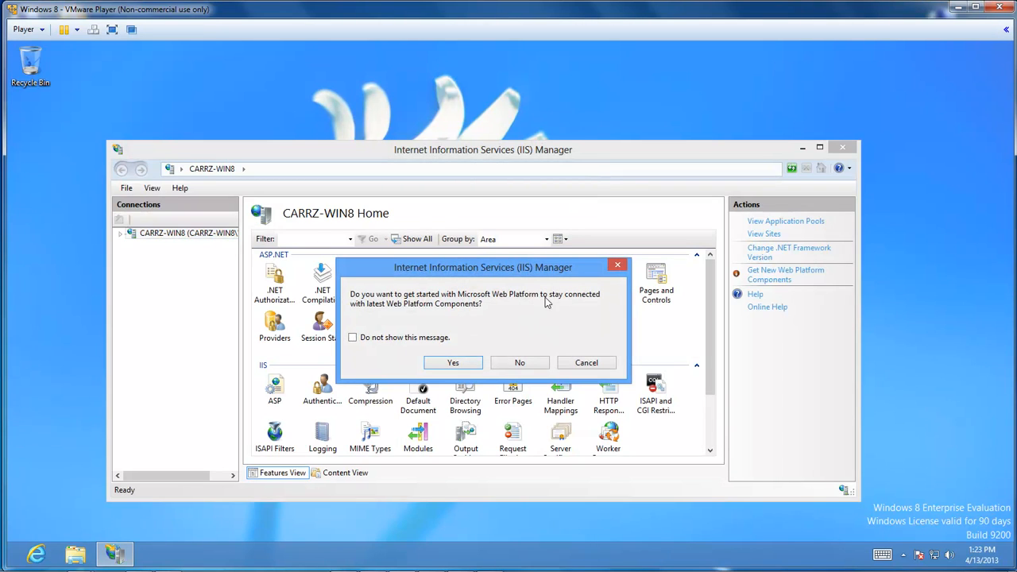
mouse_move(379, 313)
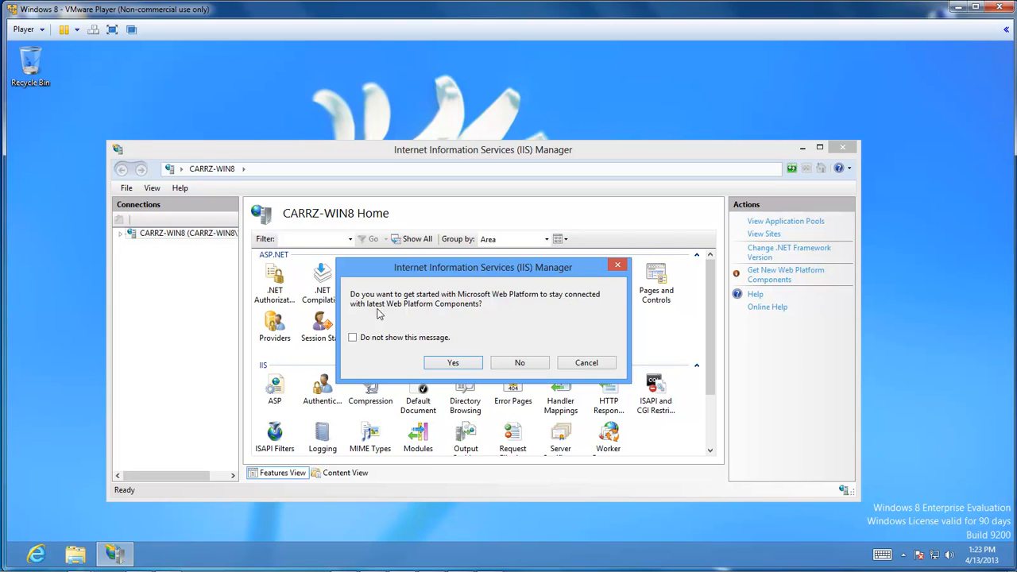
mouse_move(446, 279)
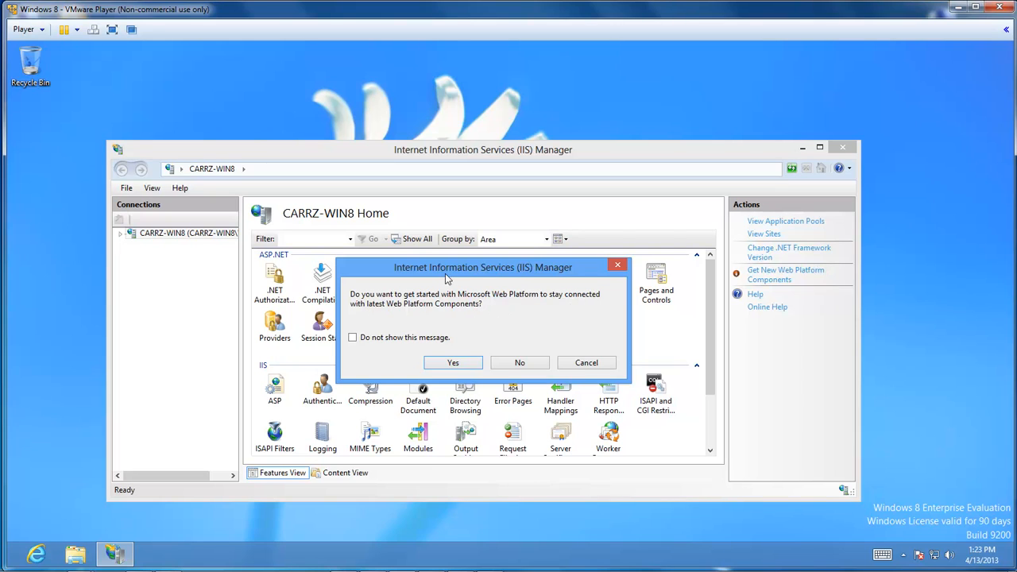
mouse_move(501, 330)
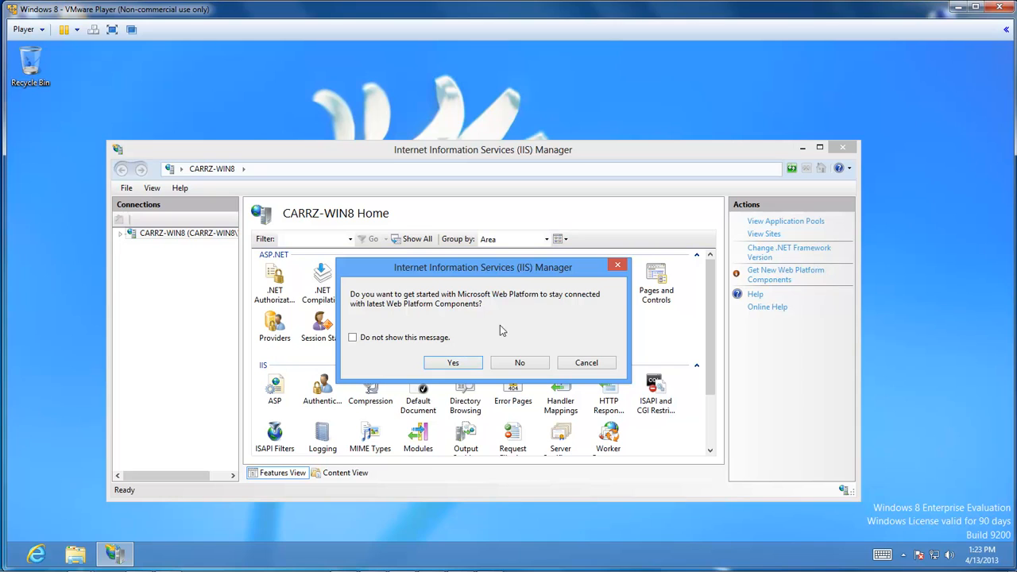
mouse_move(519, 362)
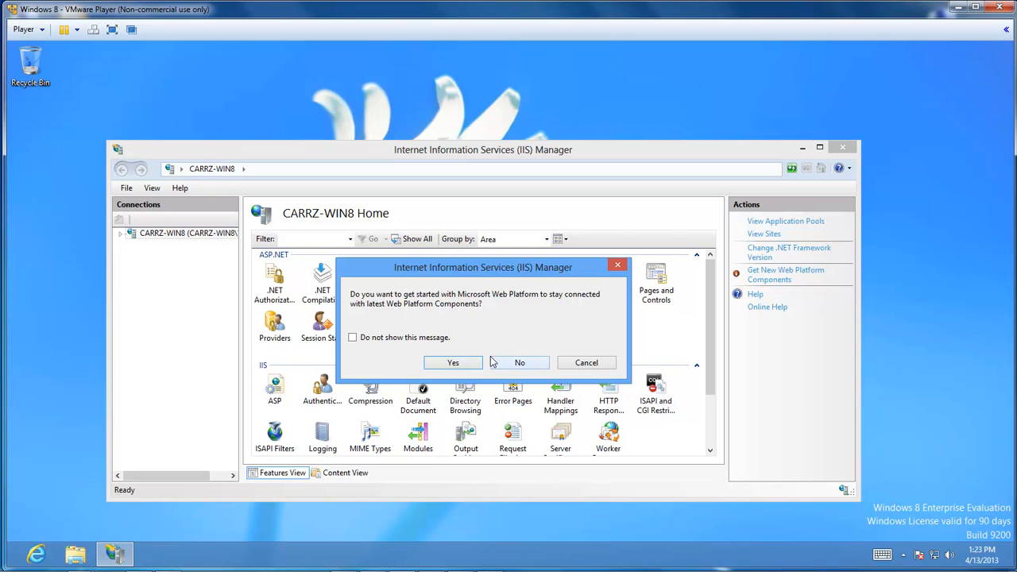
mouse_move(520, 367)
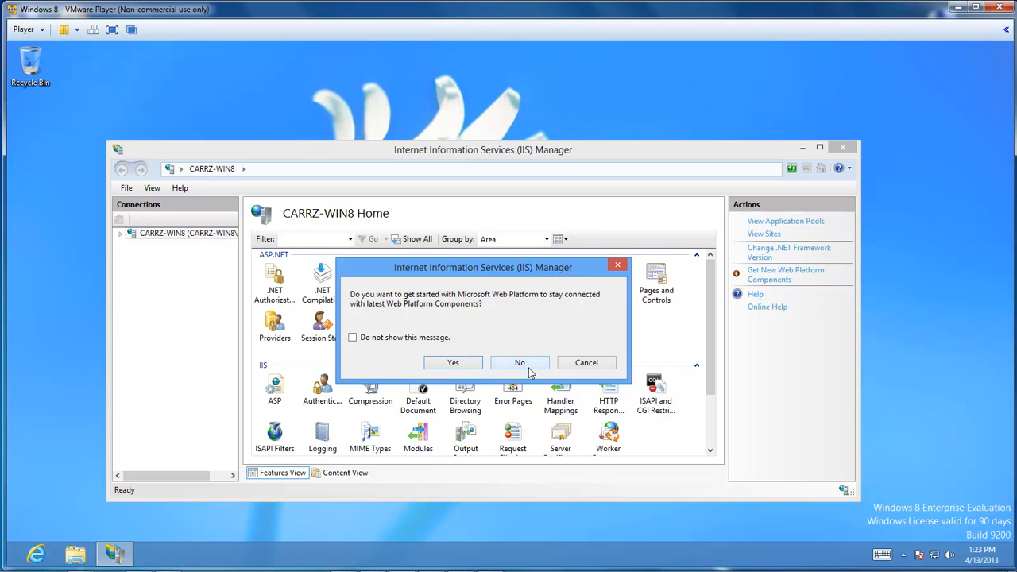
mouse_move(562, 310)
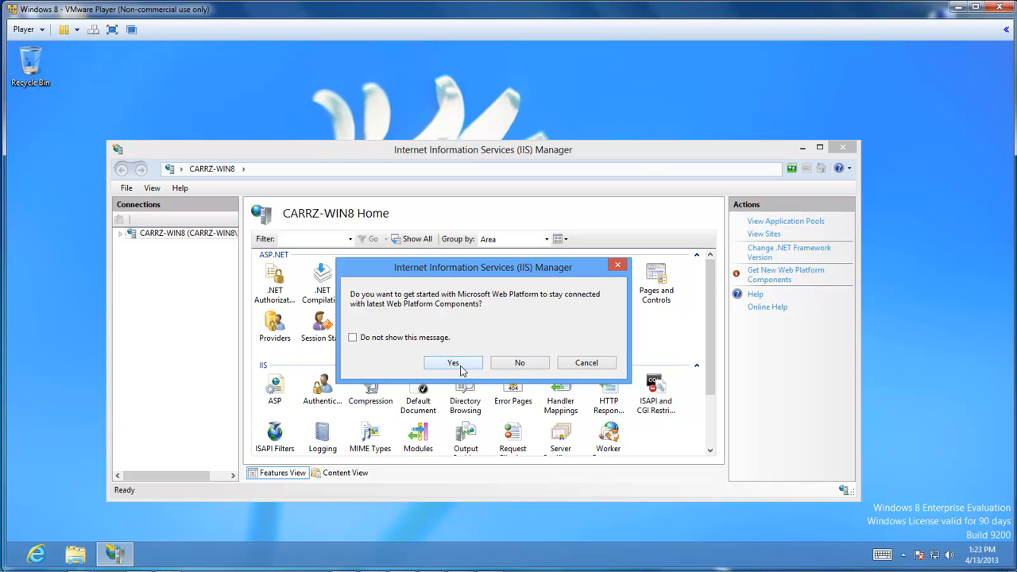
Accept the Web Platform prompt and select Default Web Site in Connections.
click(452, 362)
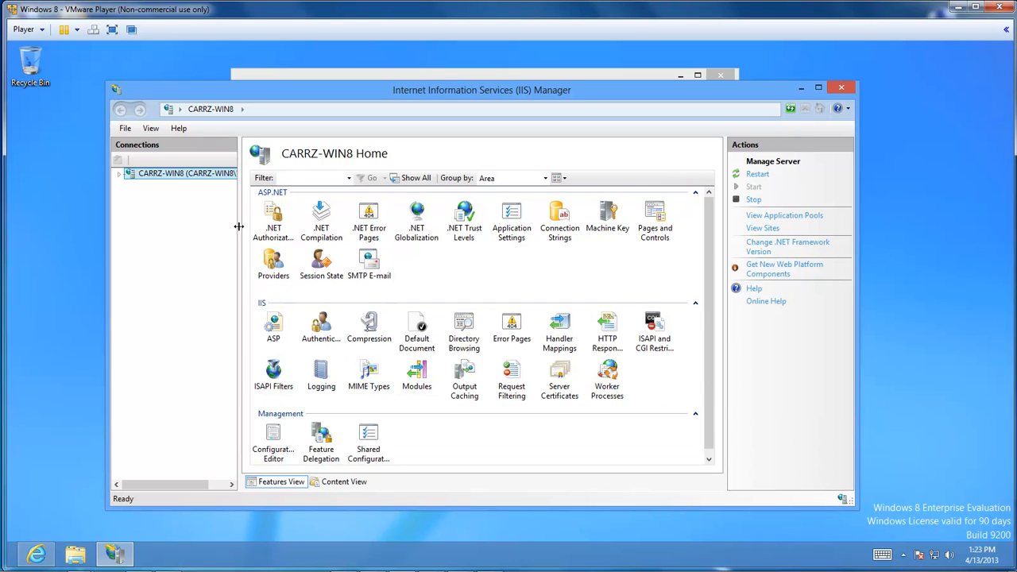
click(190, 208)
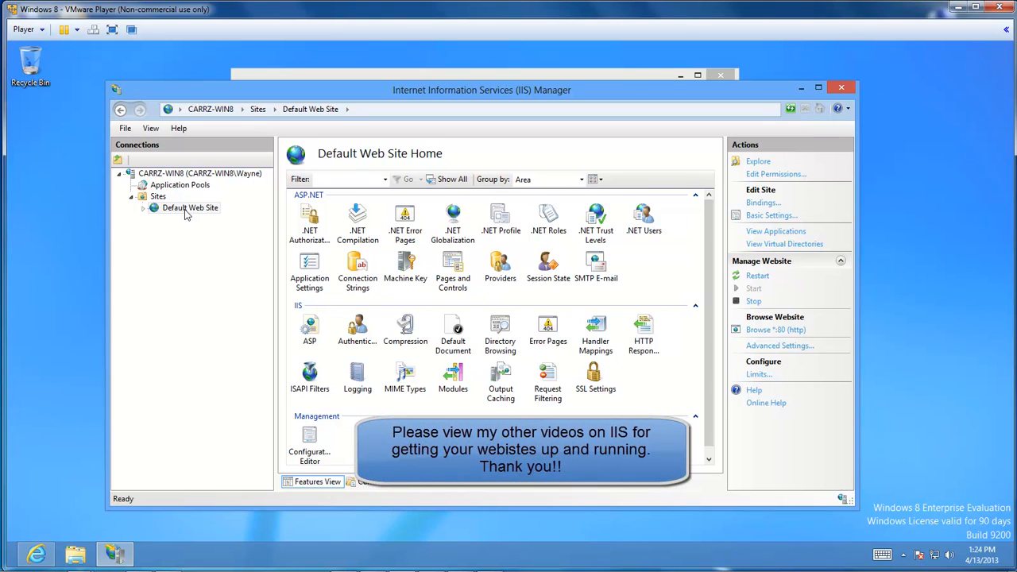
mouse_move(191, 228)
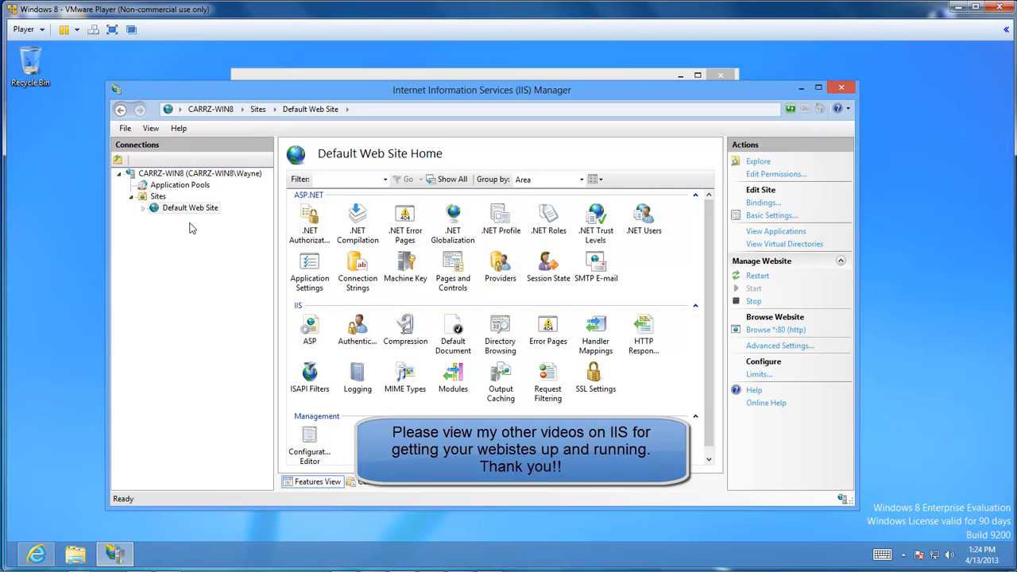